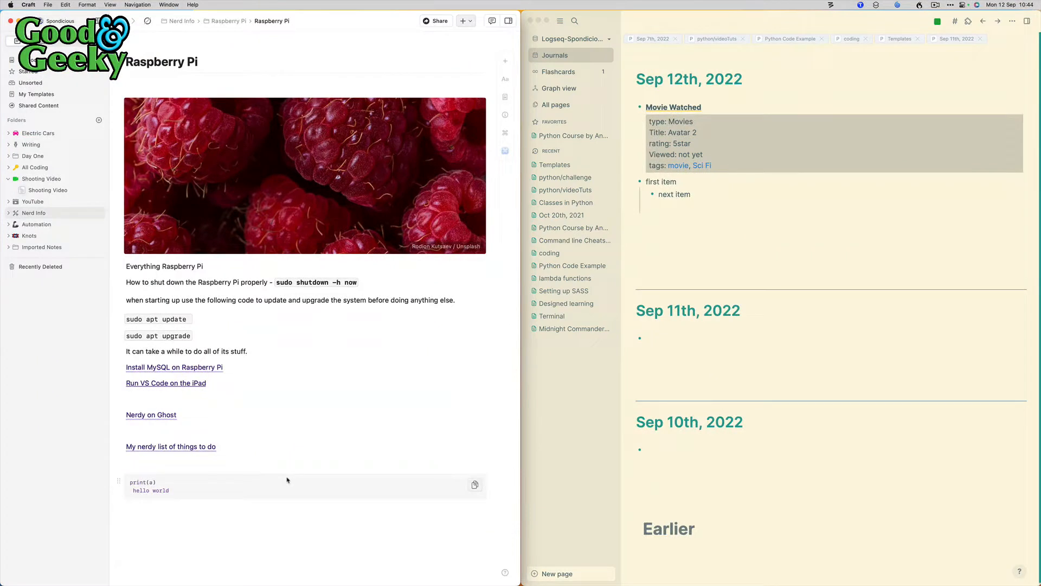
mouse_move(305, 173)
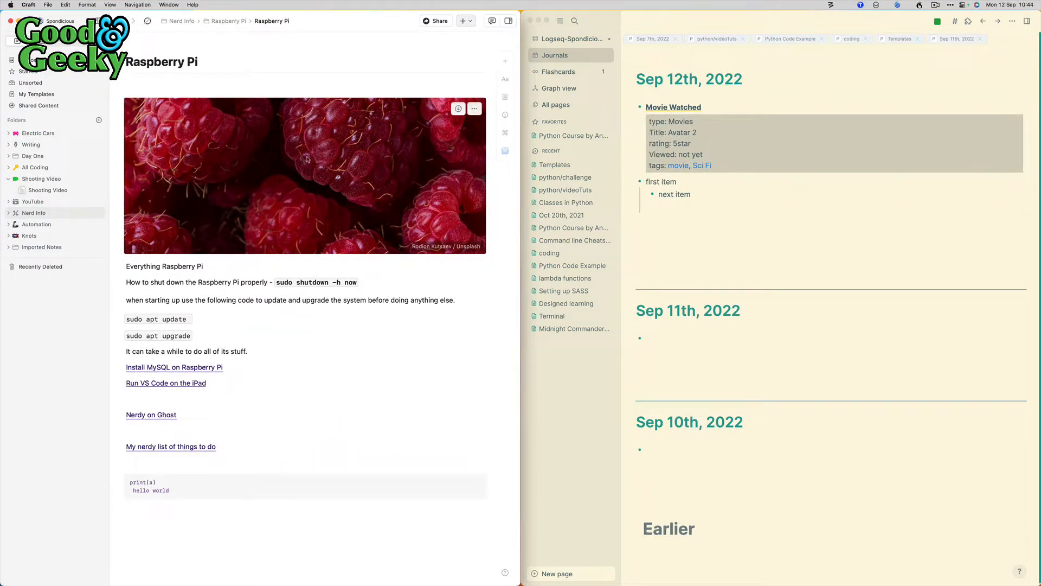
mouse_move(681, 106)
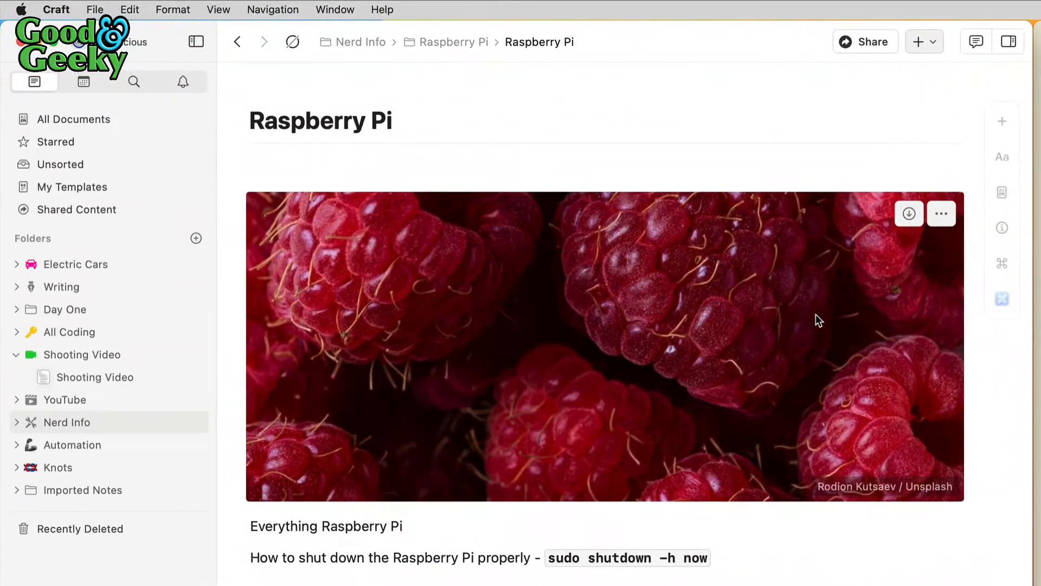
mouse_move(631, 327)
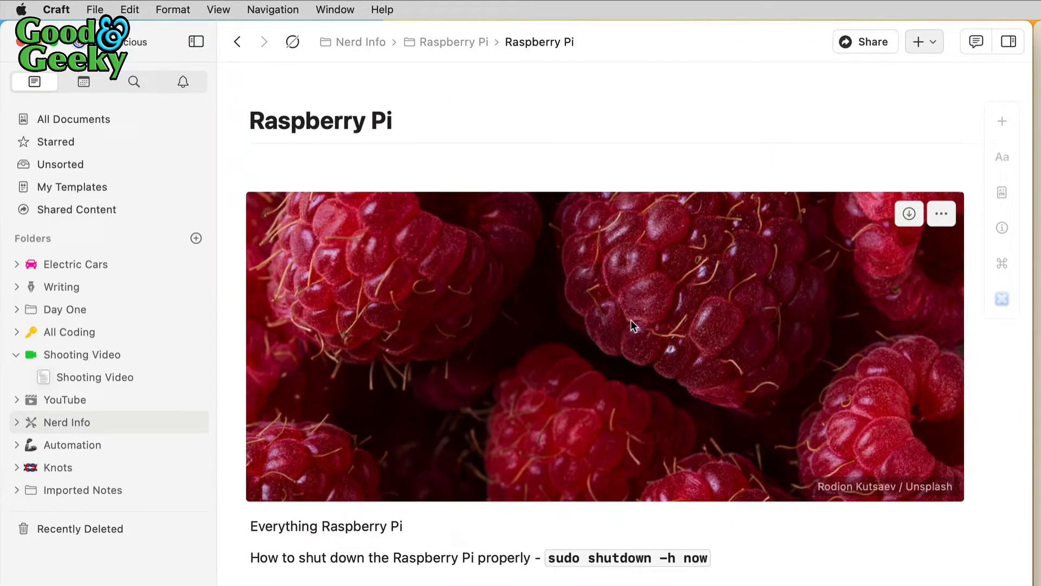
mouse_move(701, 448)
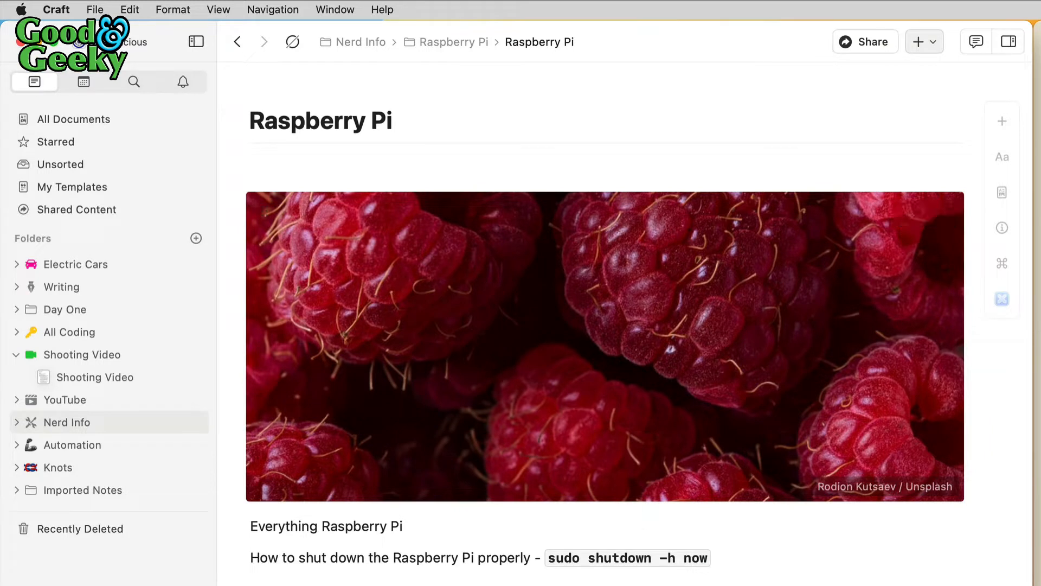
mouse_move(954, 452)
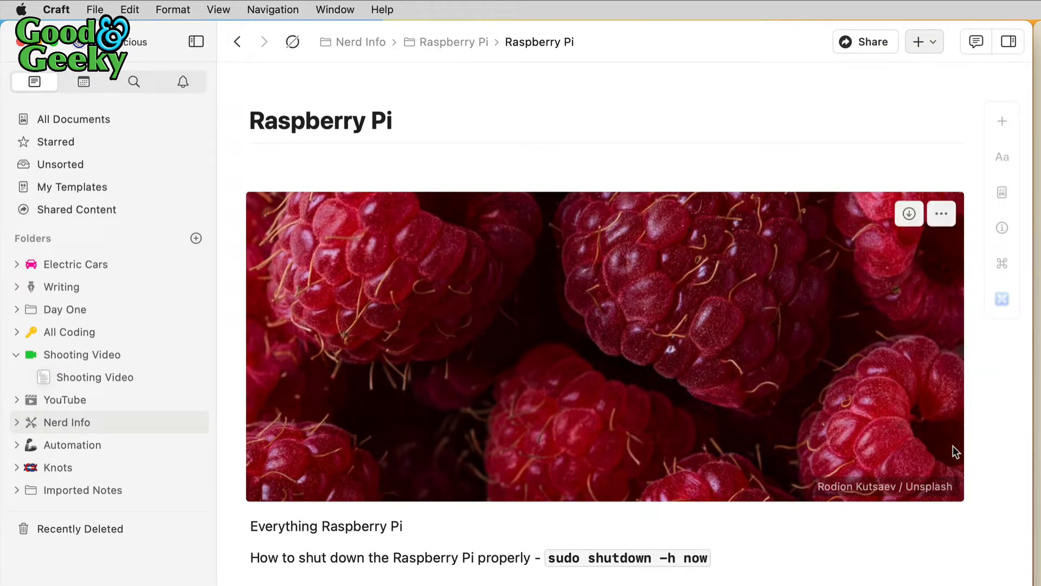
mouse_move(713, 321)
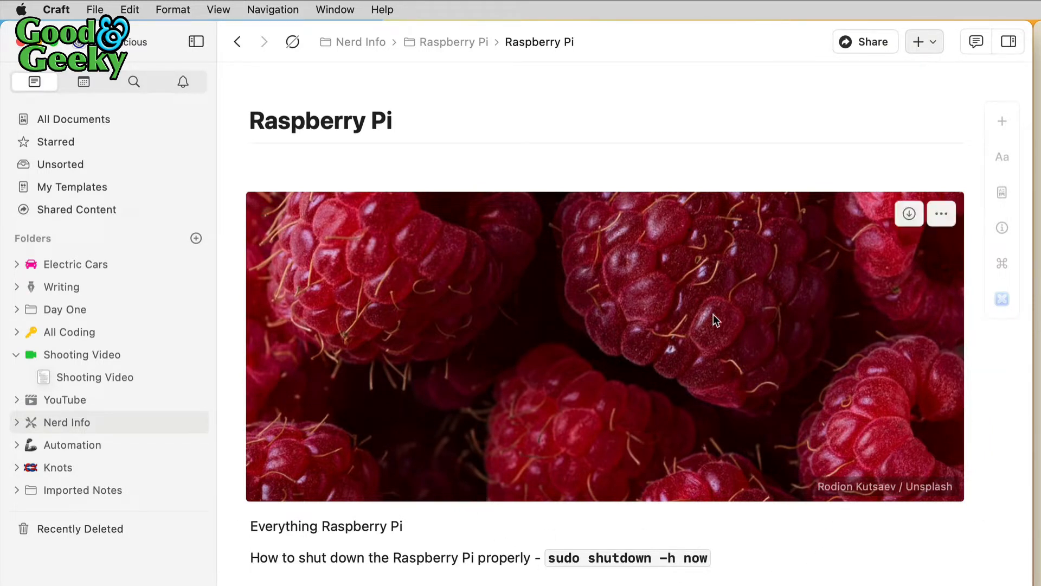
mouse_move(612, 444)
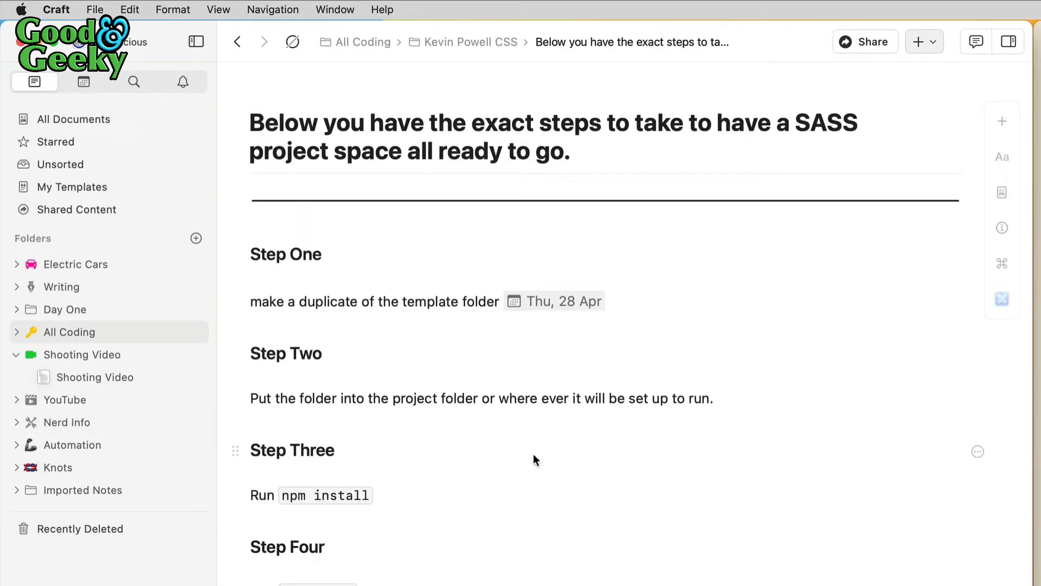
mouse_move(998, 252)
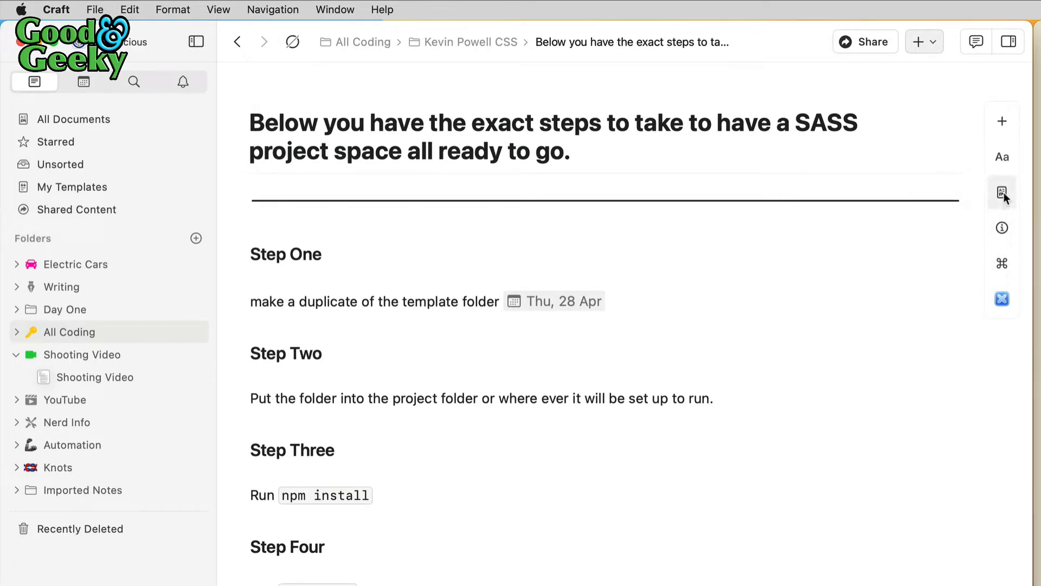
Add a cover image placeholder above the SASS setup steps title
left_click(1002, 193)
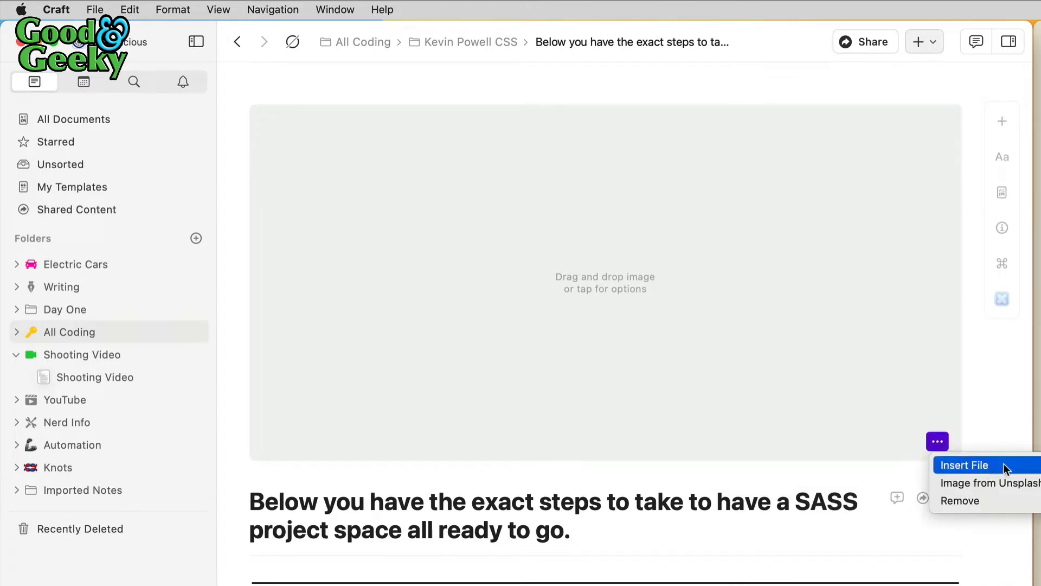
mouse_move(994, 498)
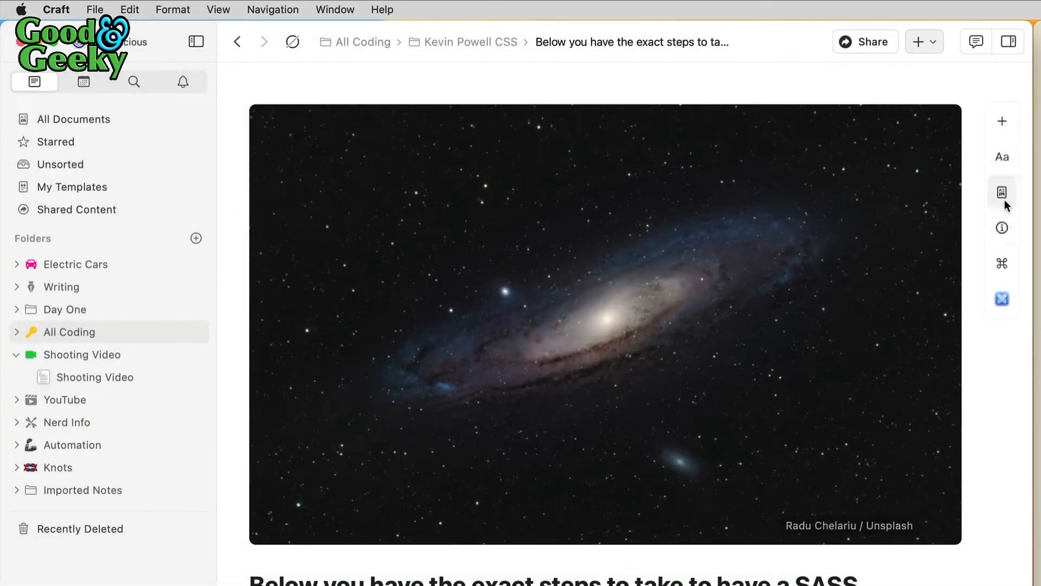
Try a solid blue page background, switching it from immersive to faded
left_click(1002, 191)
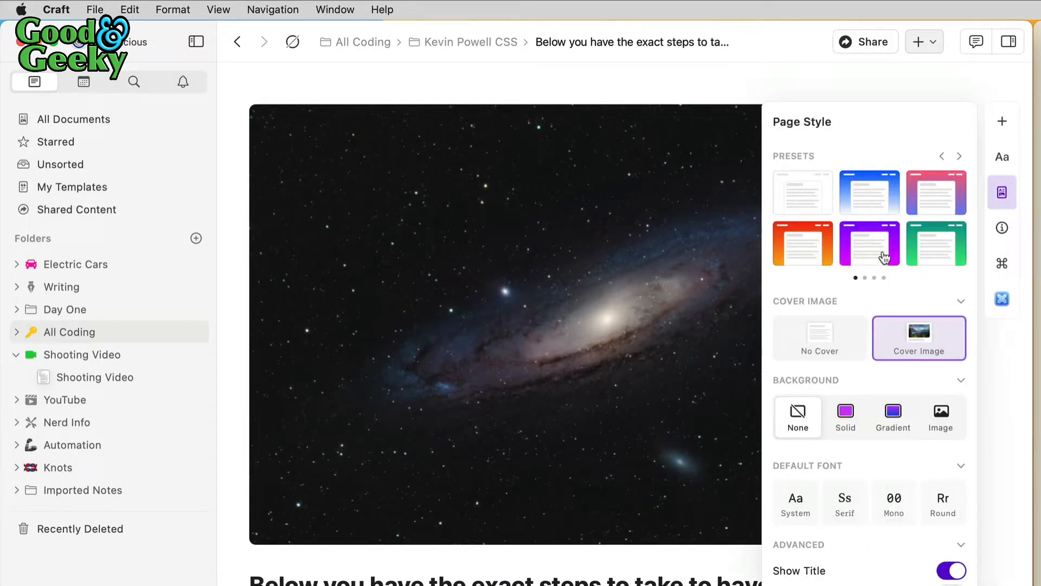
mouse_move(840, 292)
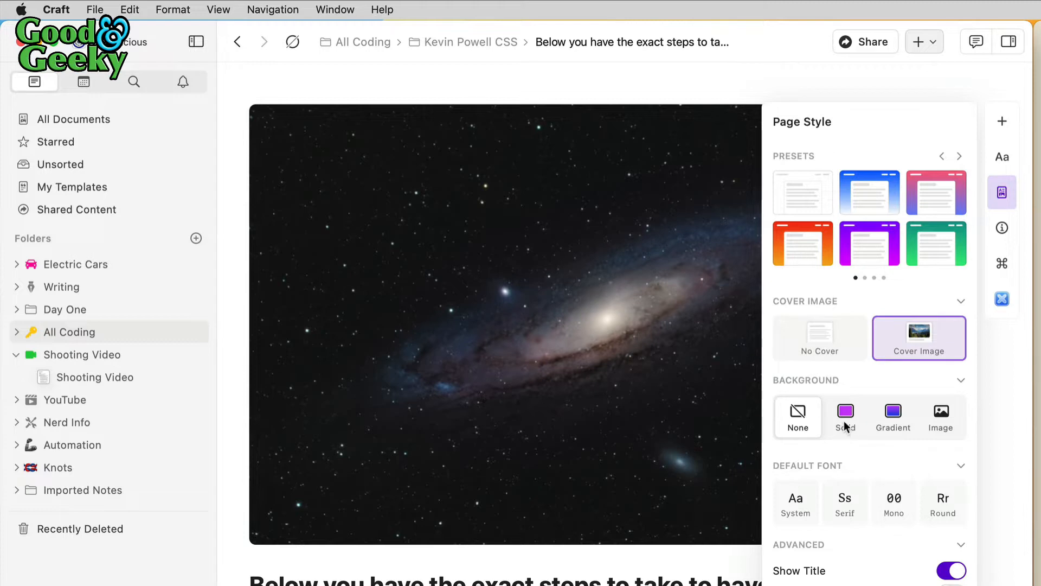
left_click(845, 416)
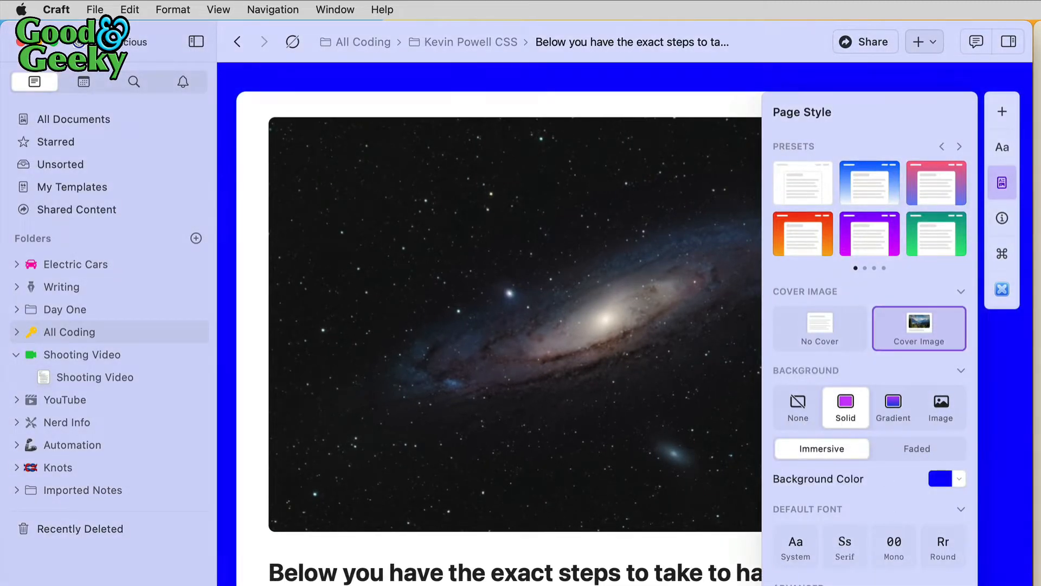
mouse_move(764, 463)
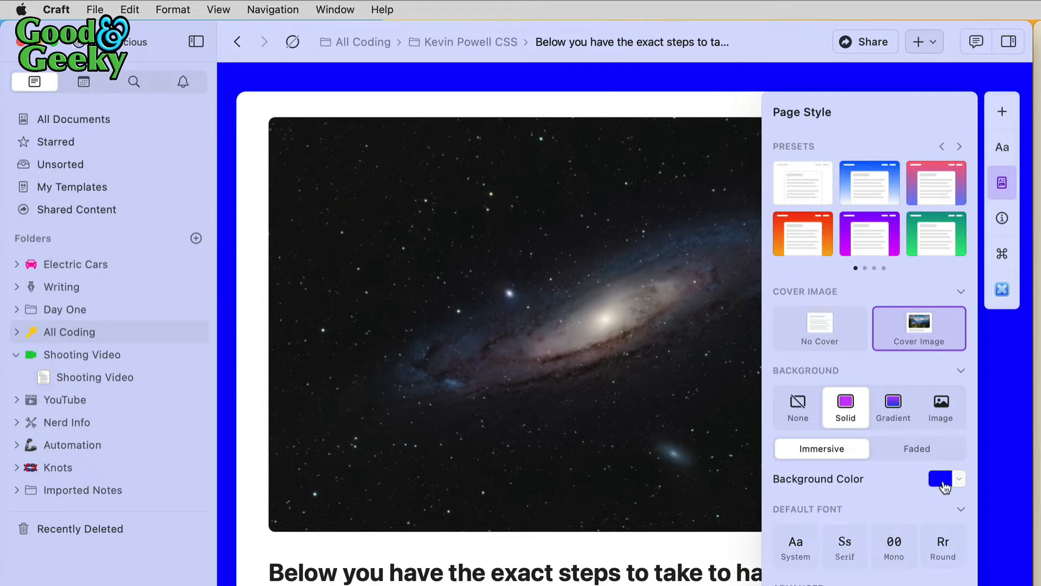
left_click(940, 479)
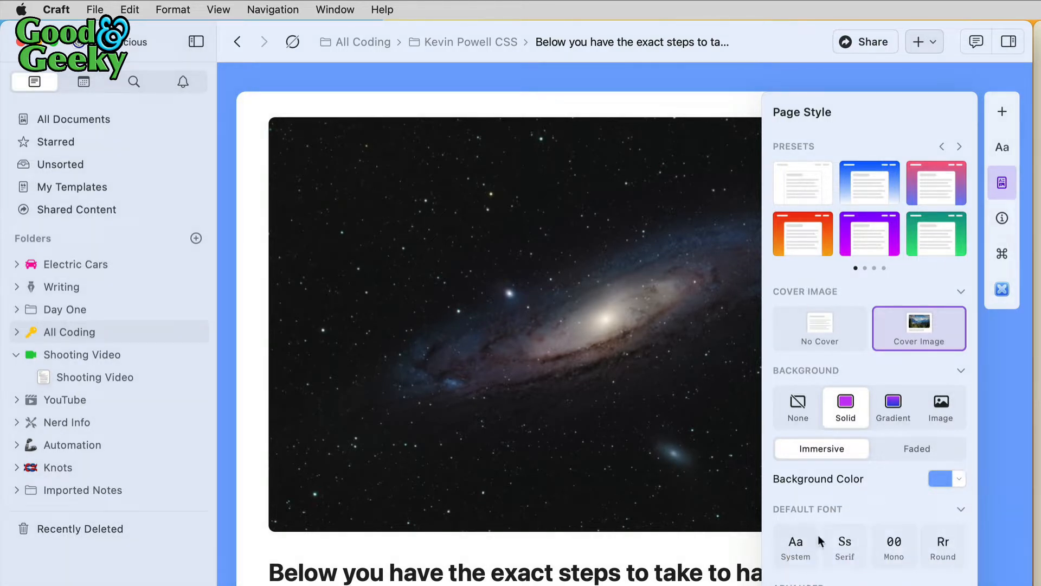
left_click(916, 449)
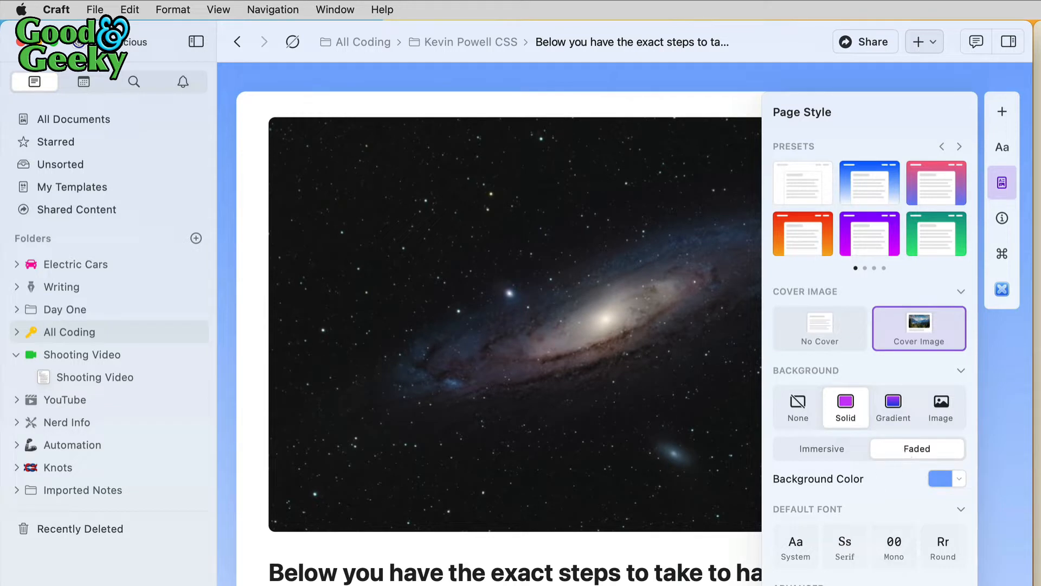
mouse_move(953, 394)
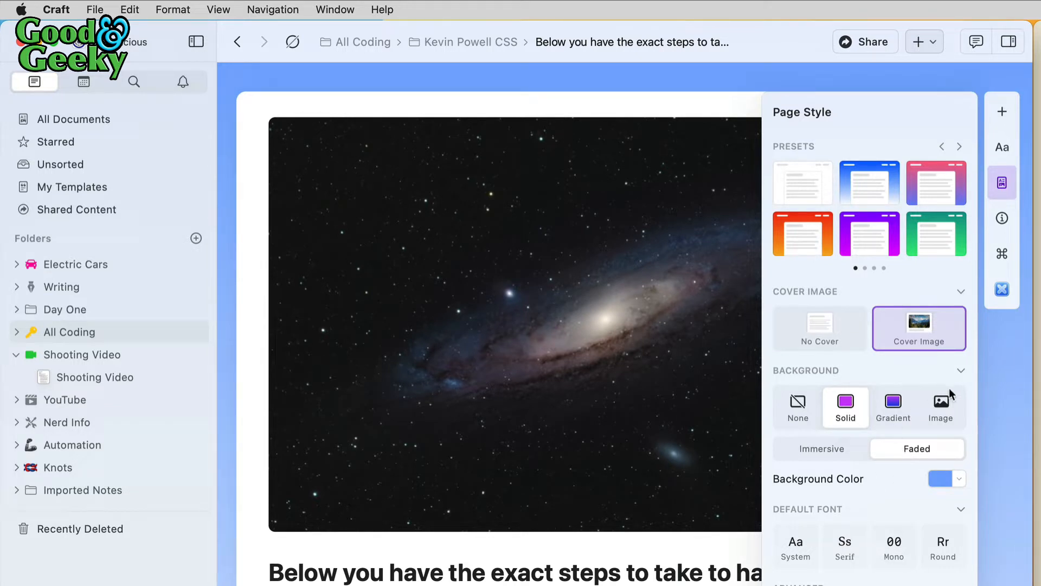
mouse_move(943, 434)
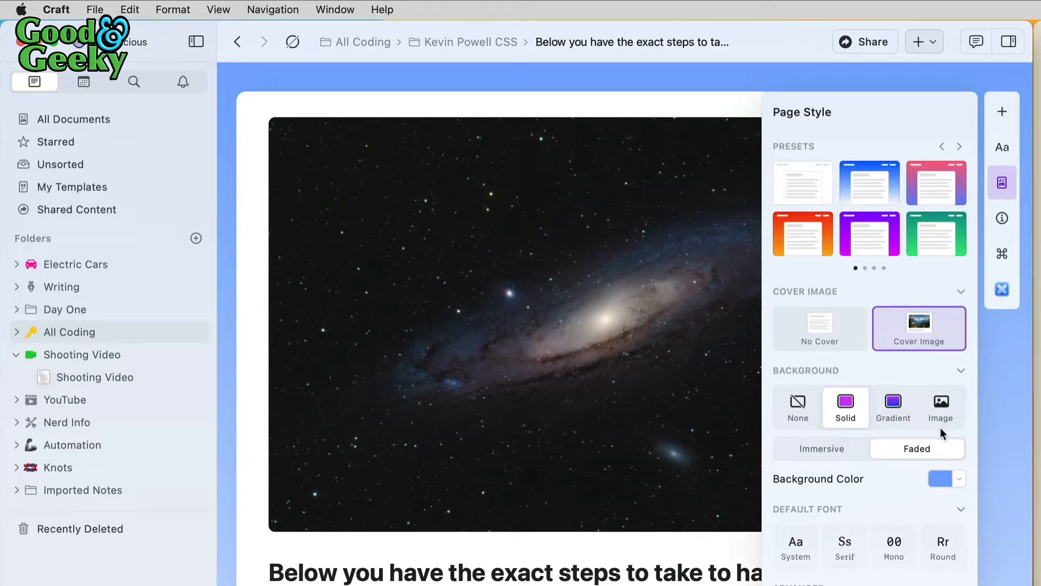
mouse_move(946, 314)
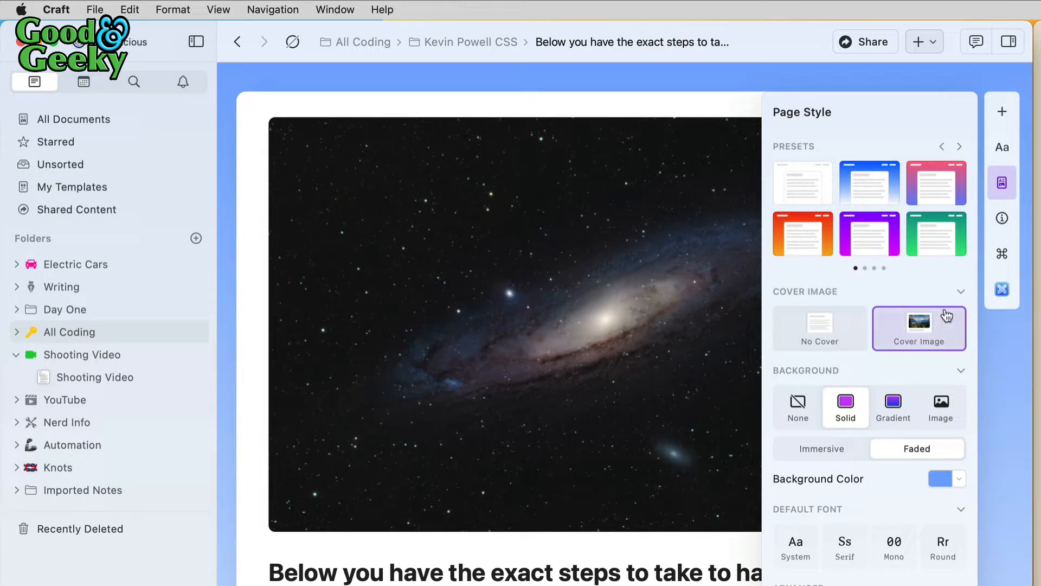
mouse_move(954, 146)
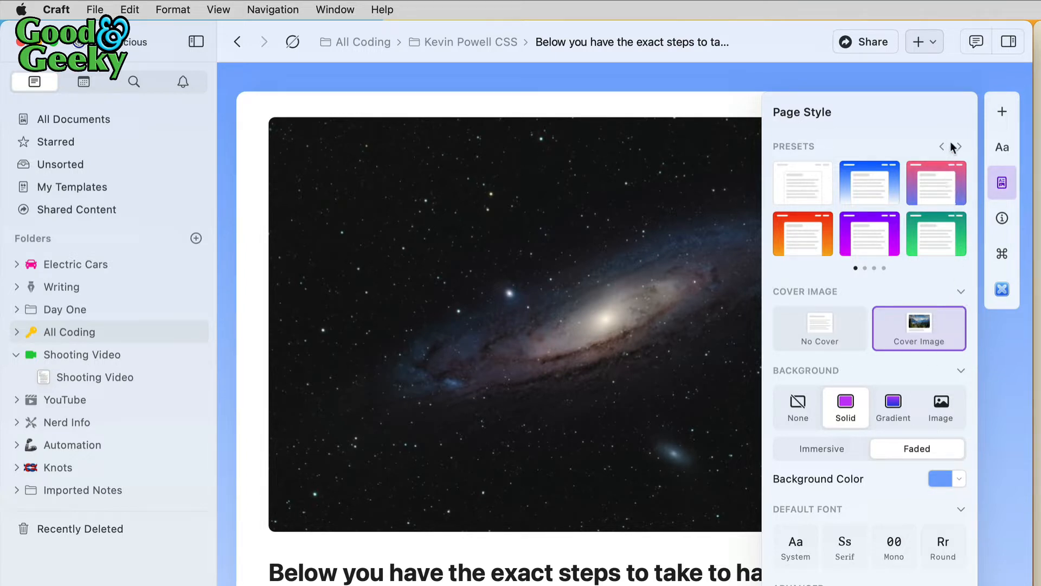
Browse more page style presets and apply the wooden-plank image background
left_click(959, 147)
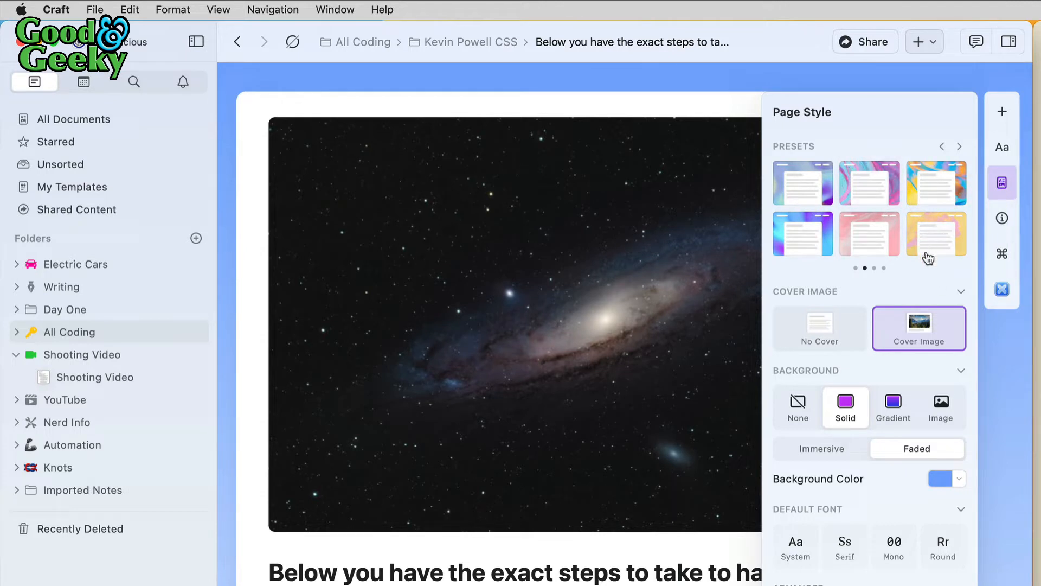
mouse_move(927, 244)
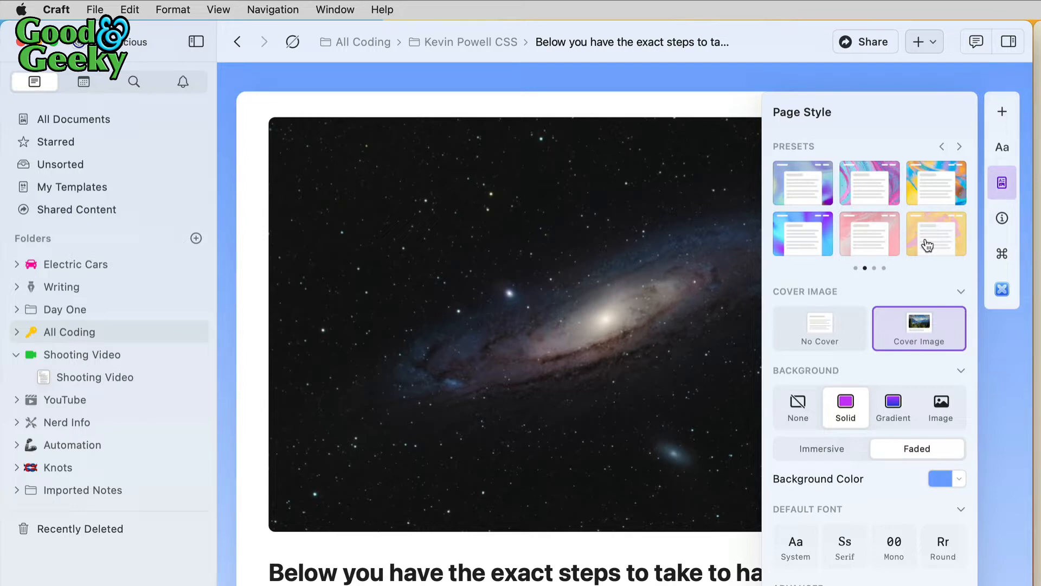
left_click(960, 146)
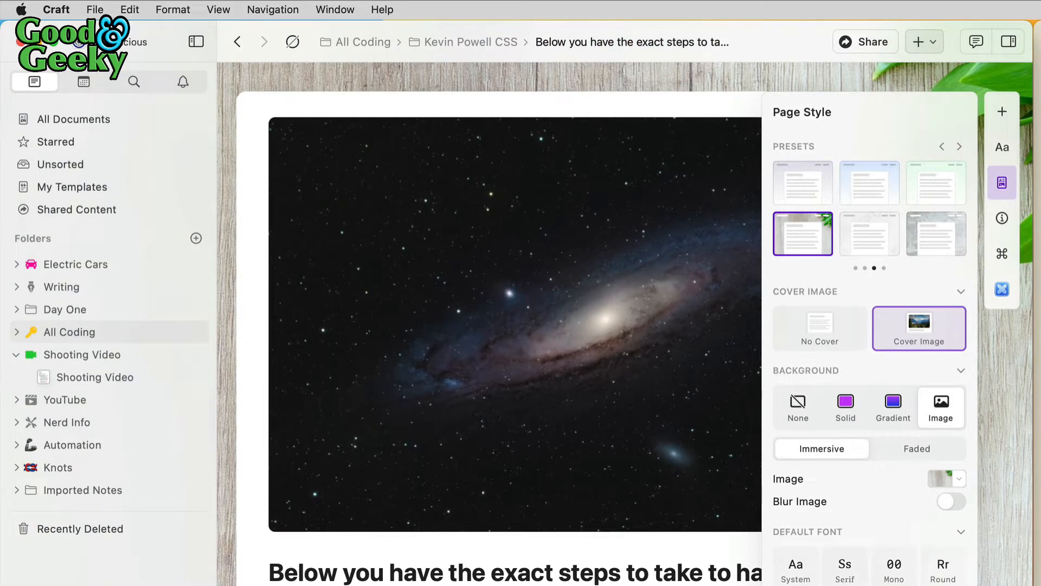
In Advanced page style, show the title and leave the author line hidden
scroll("down", 3)
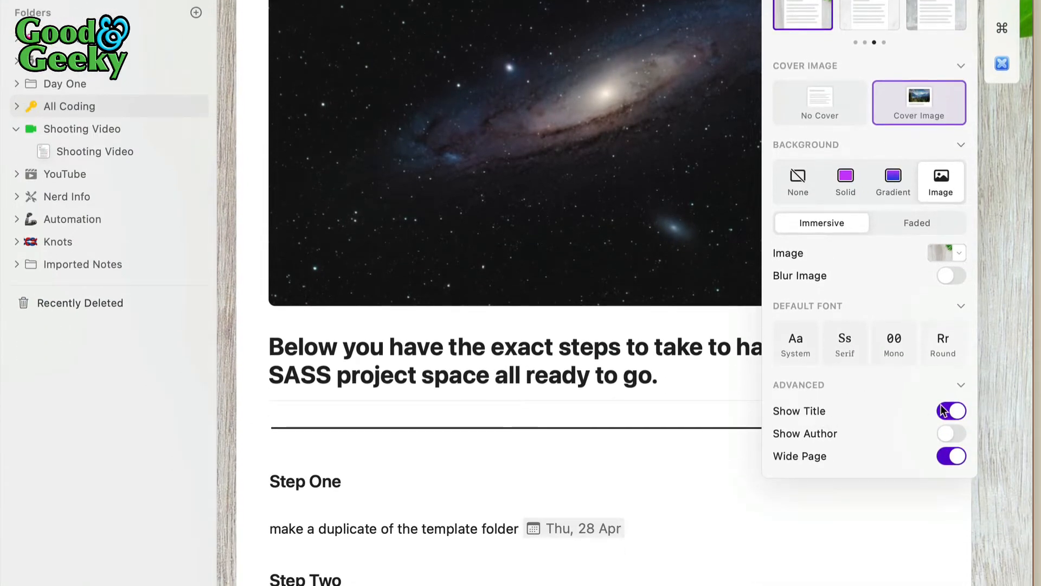
left_click(951, 411)
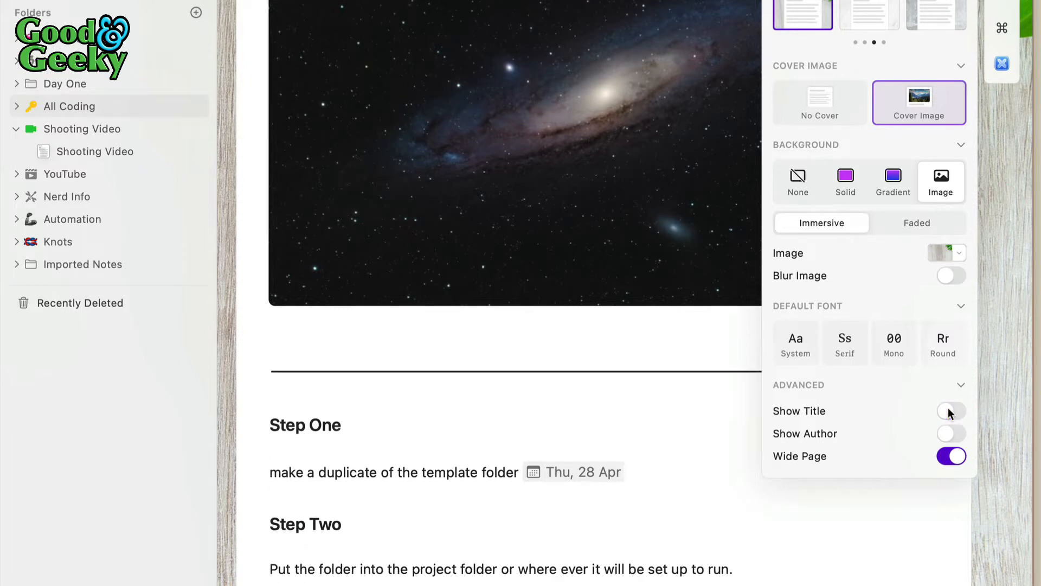
left_click(953, 411)
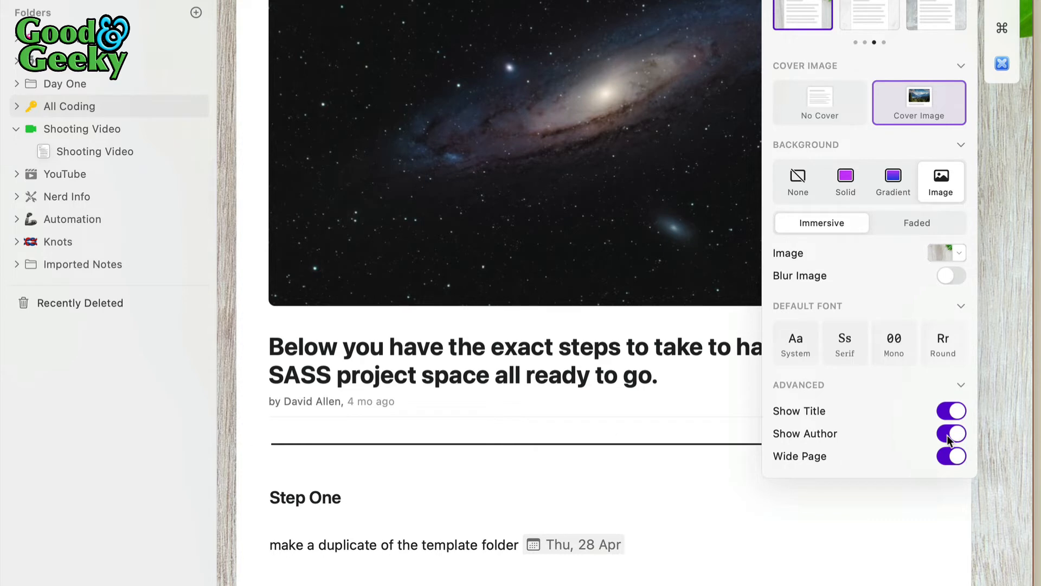
left_click(951, 434)
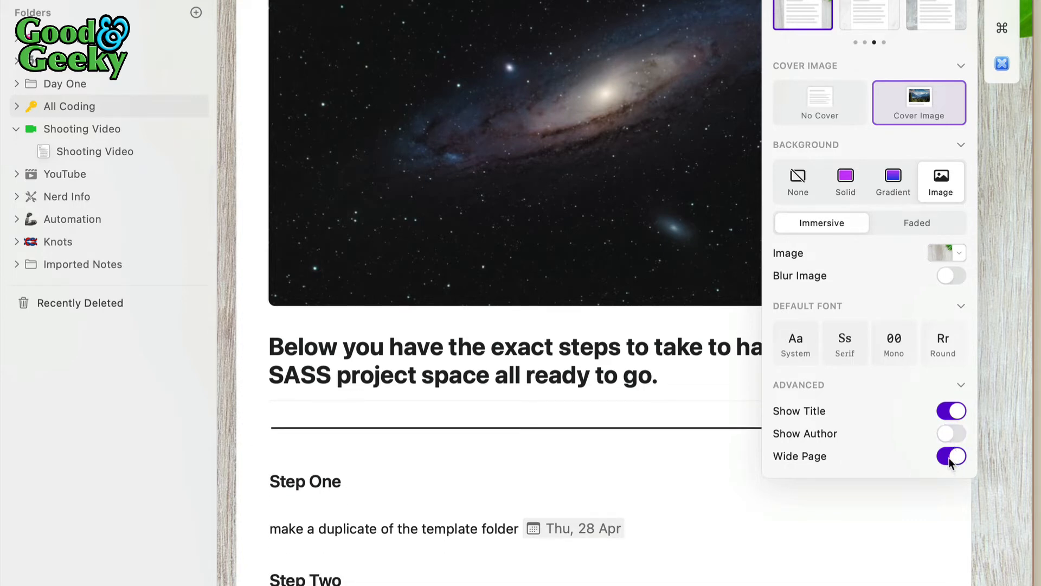
Toggle Wide Page off and back on, and blur the wooden background image
left_click(951, 455)
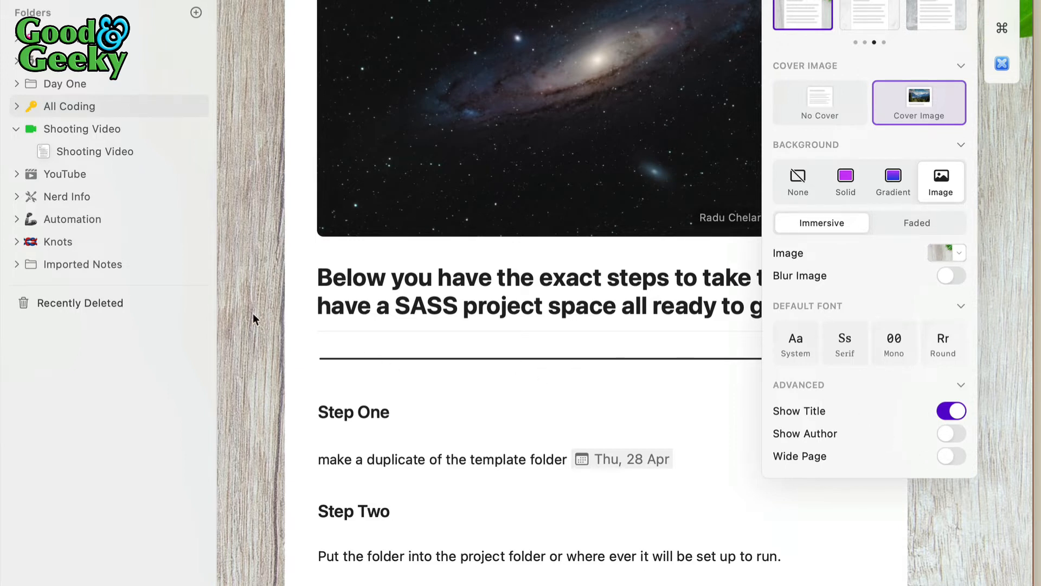
mouse_move(961, 479)
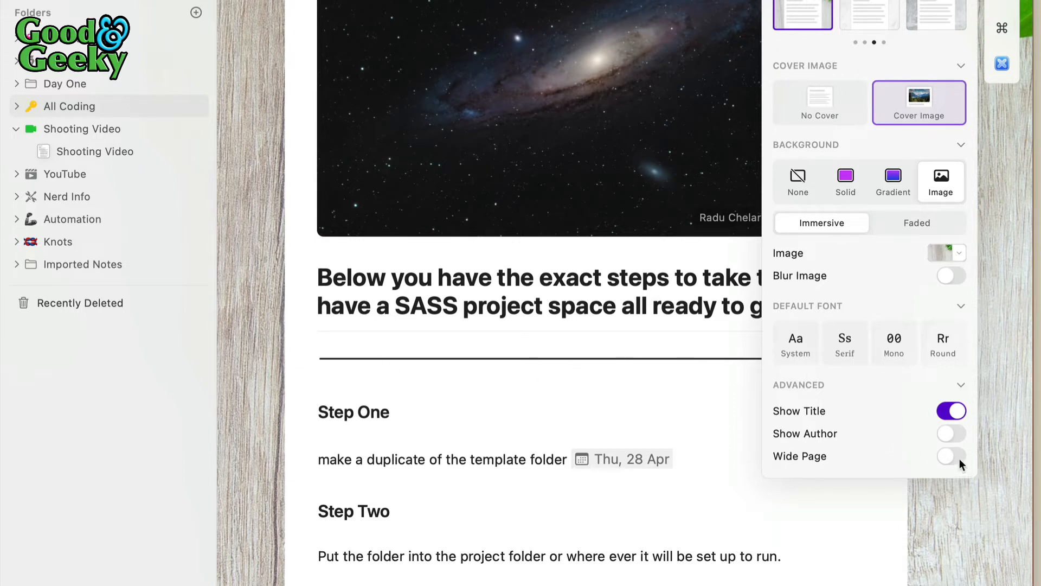
left_click(951, 456)
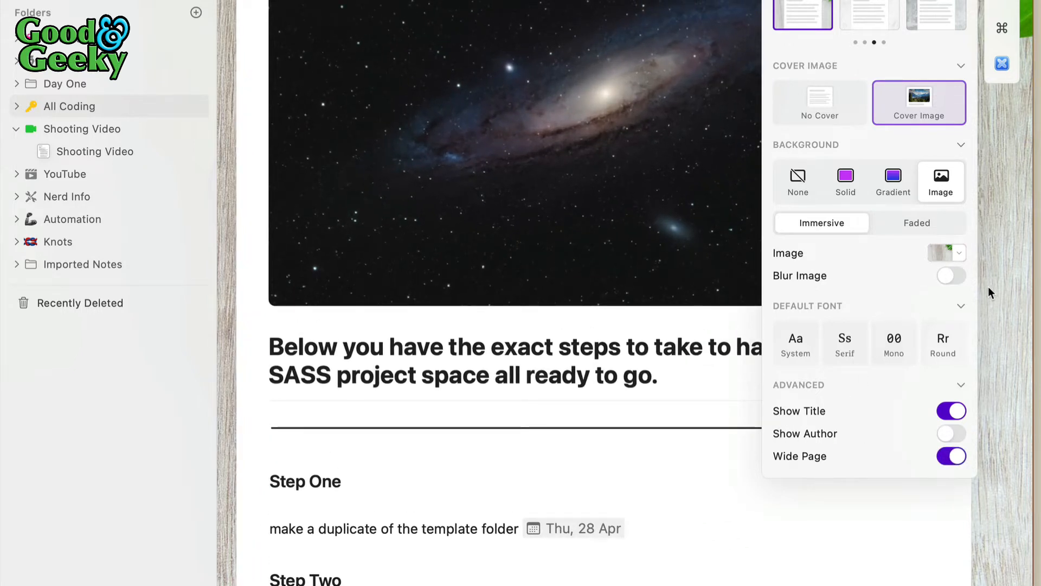
left_click(952, 275)
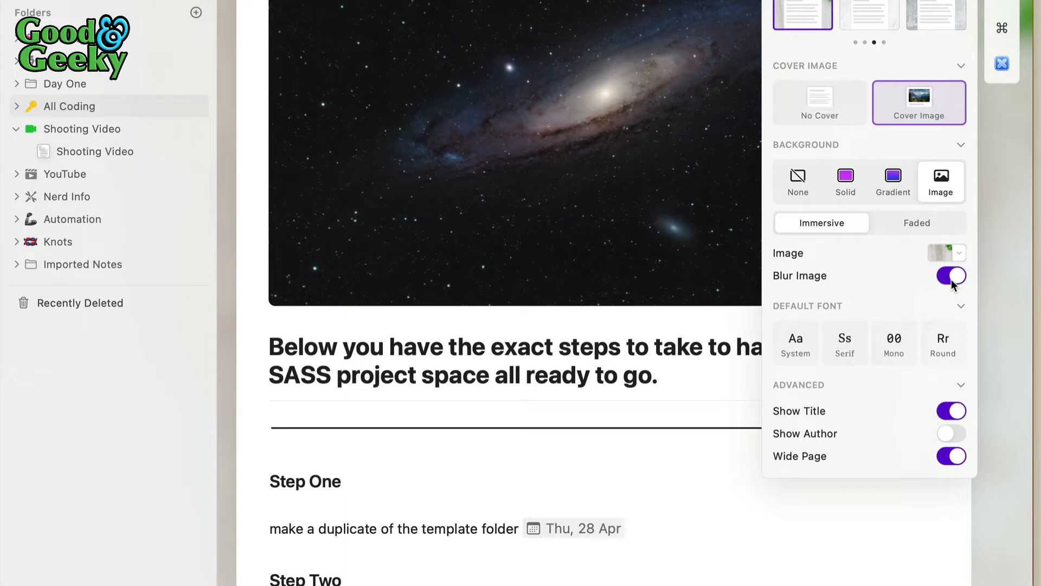
left_click(952, 275)
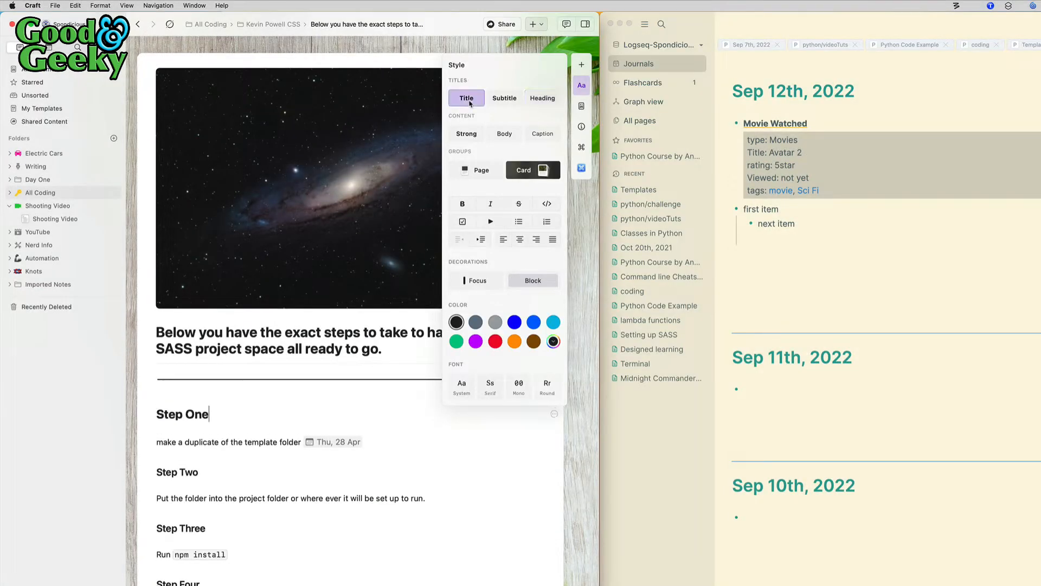
Try Subtitle, Heading and Title content styles, then make Step Three plain body text
left_click(504, 98)
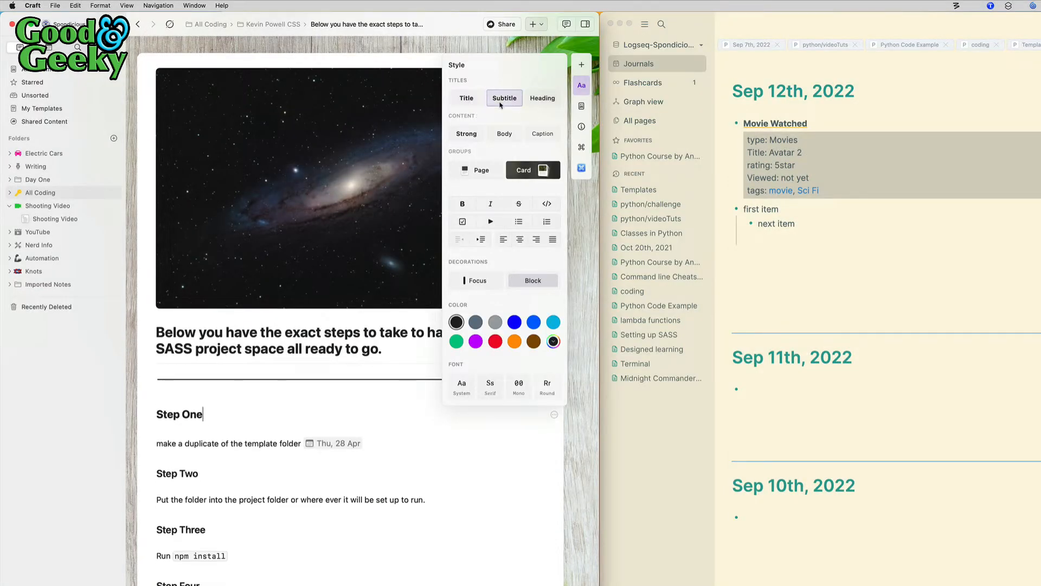
scroll("down", 3)
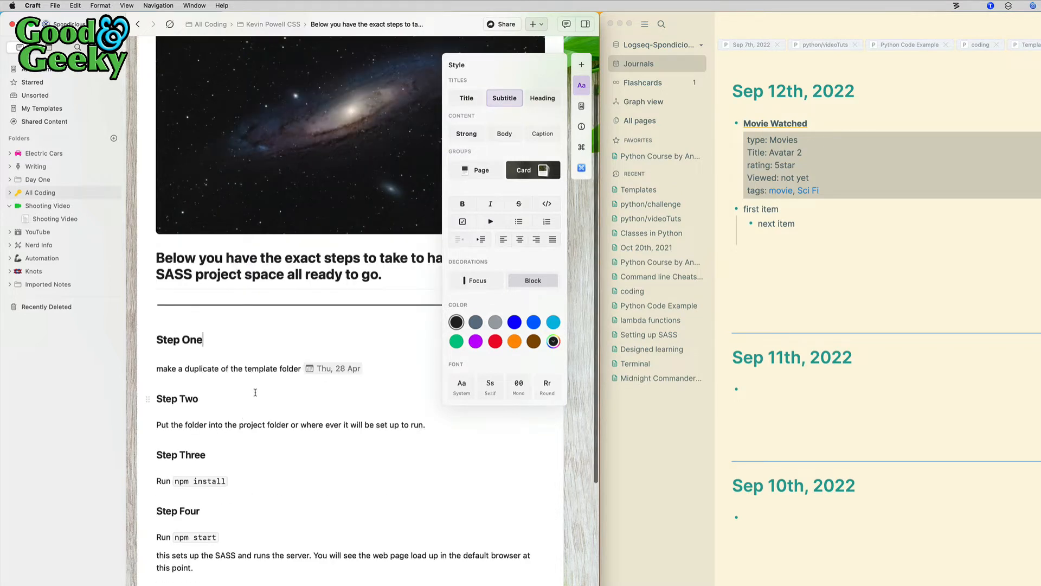
left_click(542, 97)
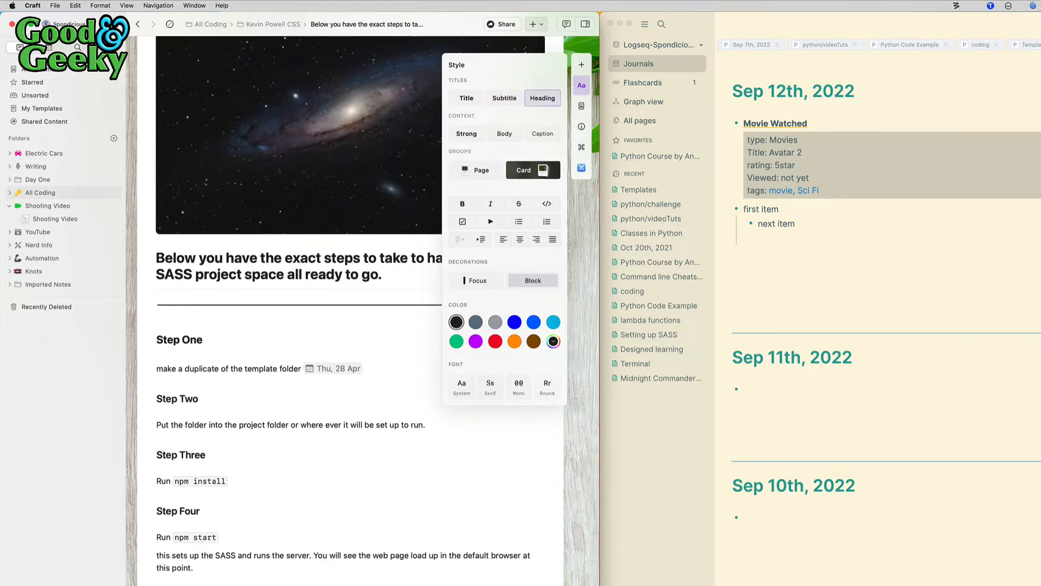
left_click(467, 98)
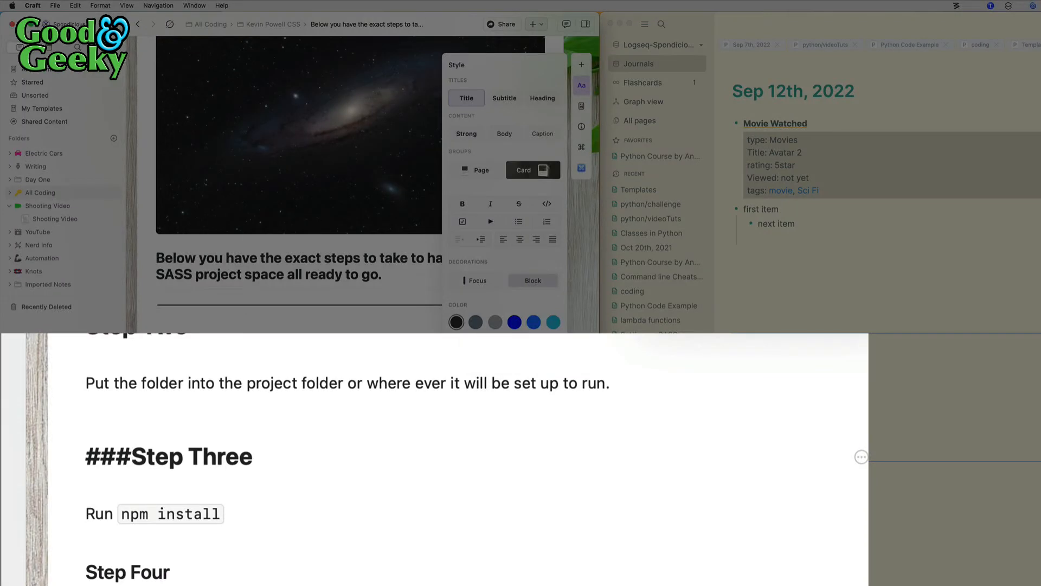
left_click(542, 97)
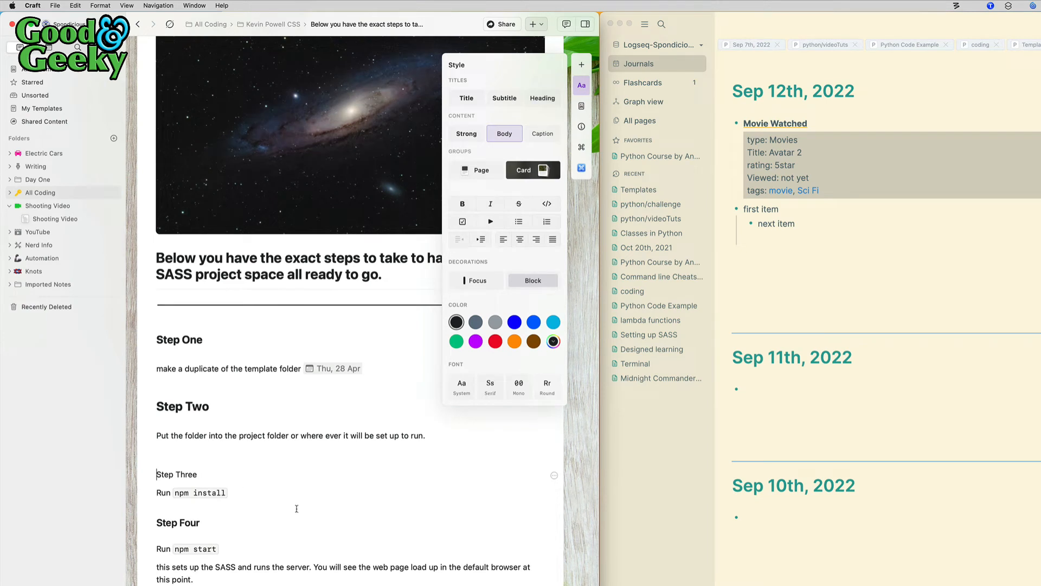
scroll("down", 3)
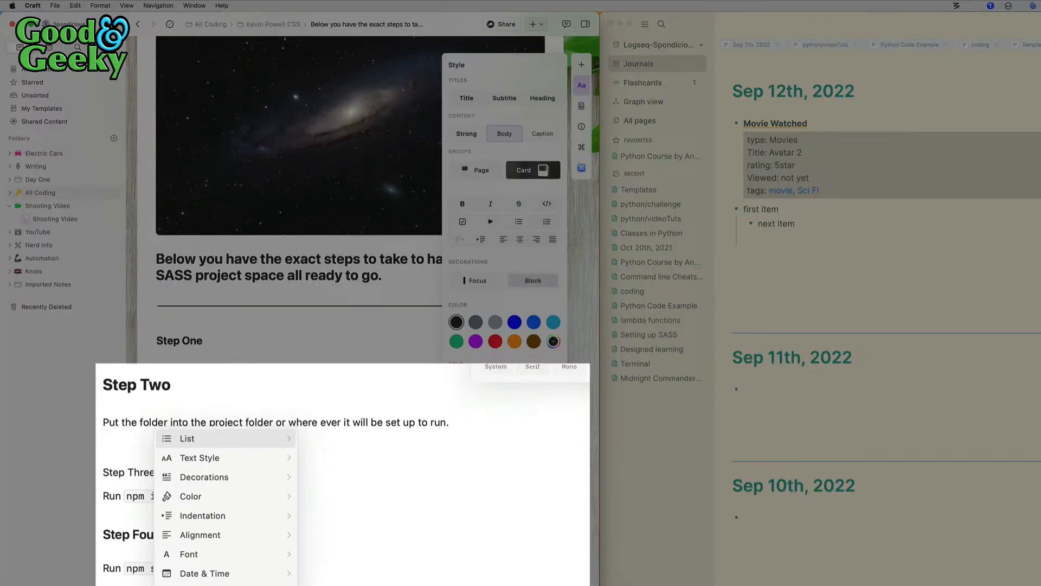
mouse_move(200, 458)
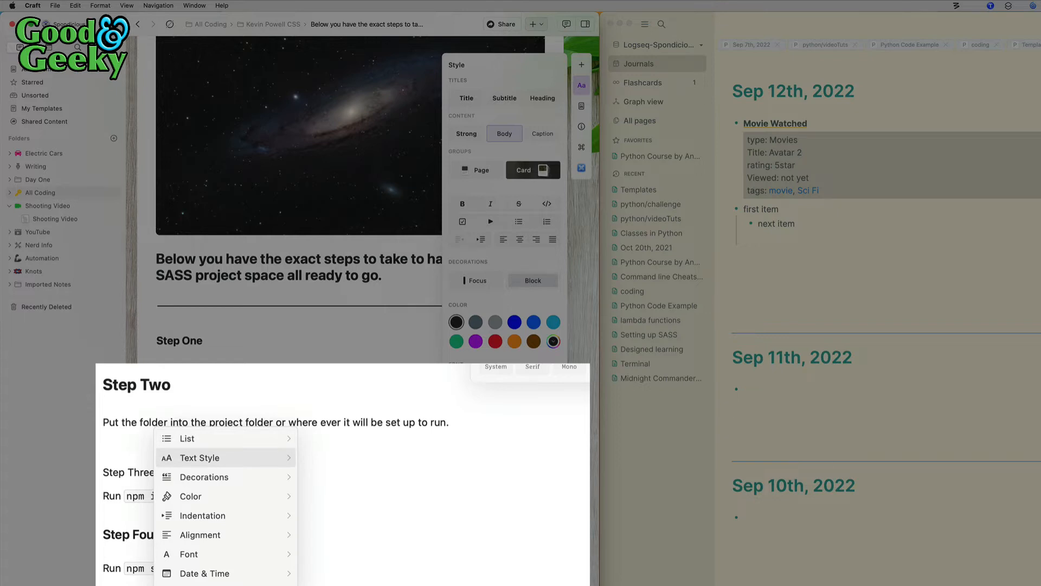
left_click(199, 457)
type("/")
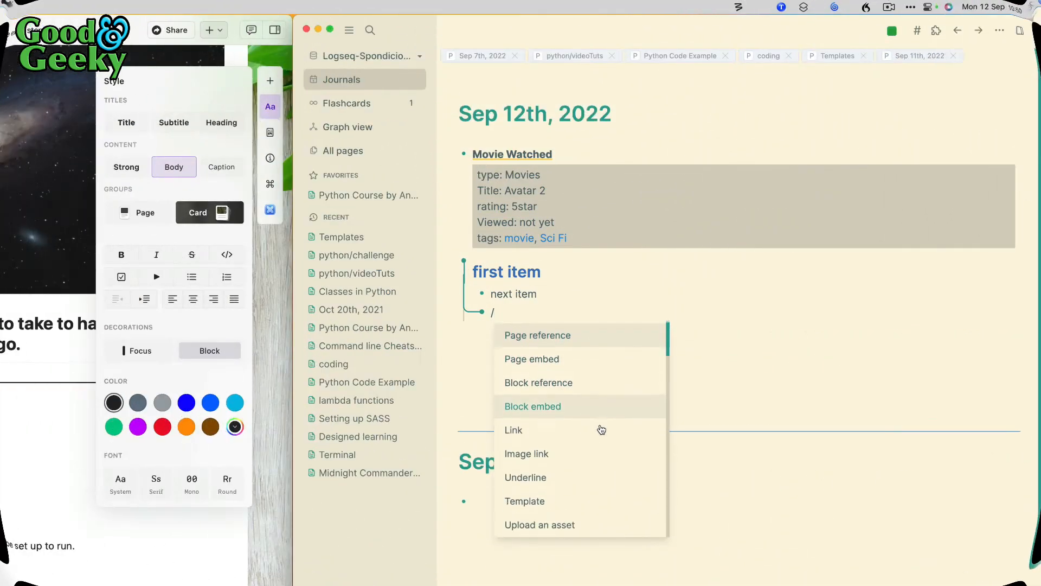
Pick Yesterday from the / command list to link Sep 11th, 2022 under first item
scroll("down", 3)
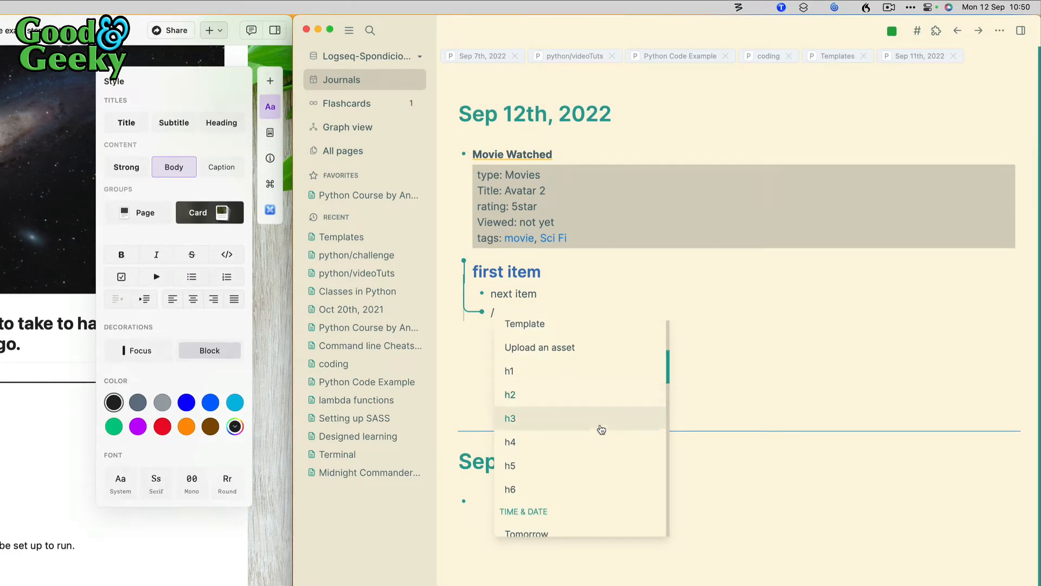
scroll("down", 3)
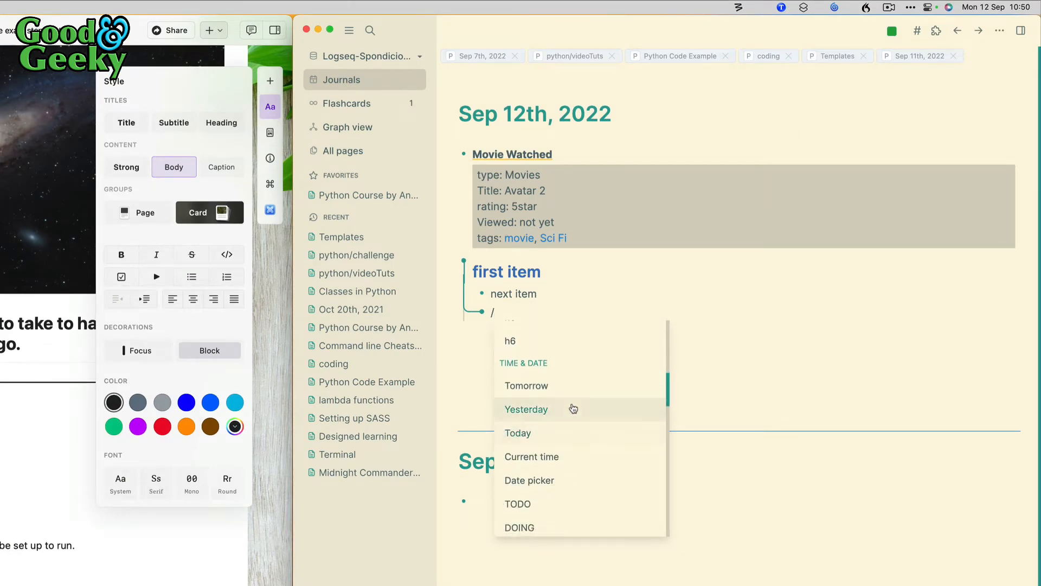
mouse_move(556, 414)
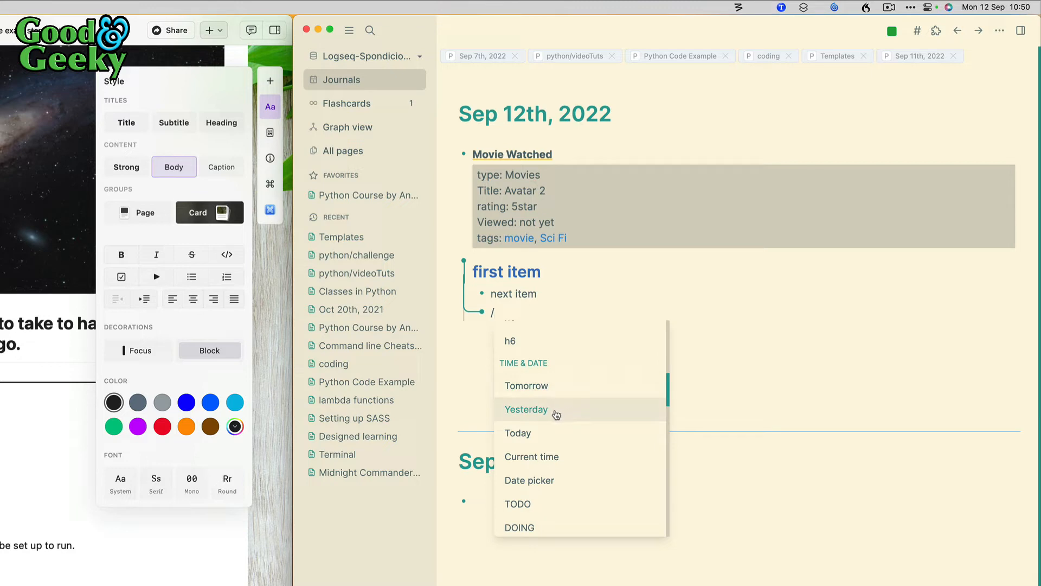
left_click(526, 410)
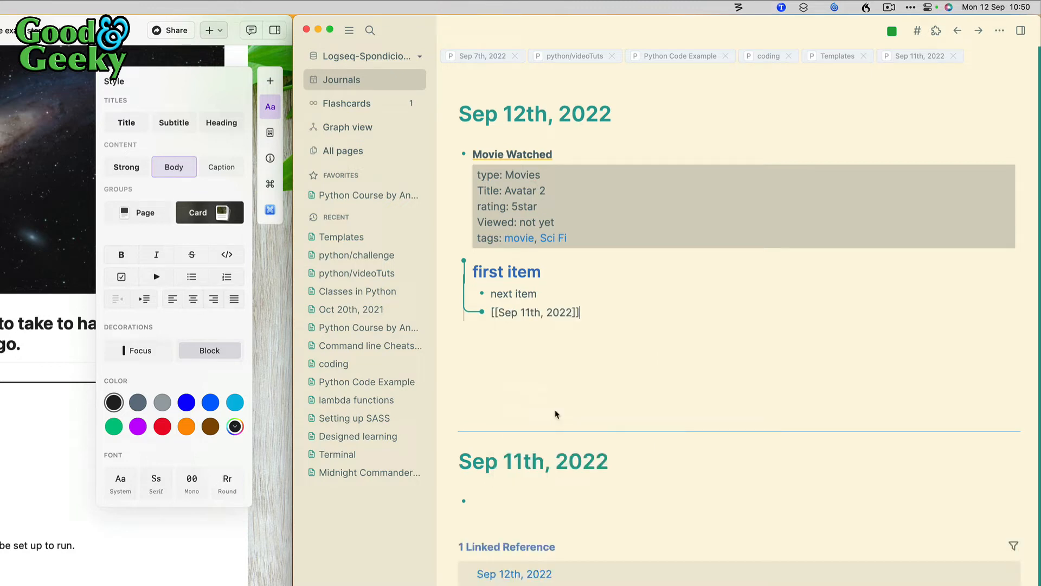
mouse_move(597, 521)
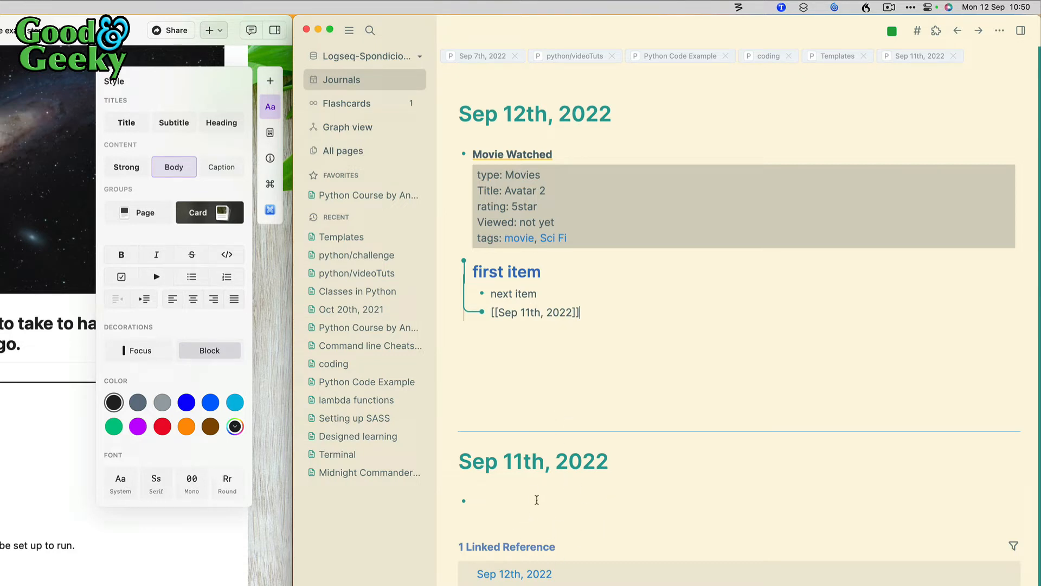
mouse_move(538, 328)
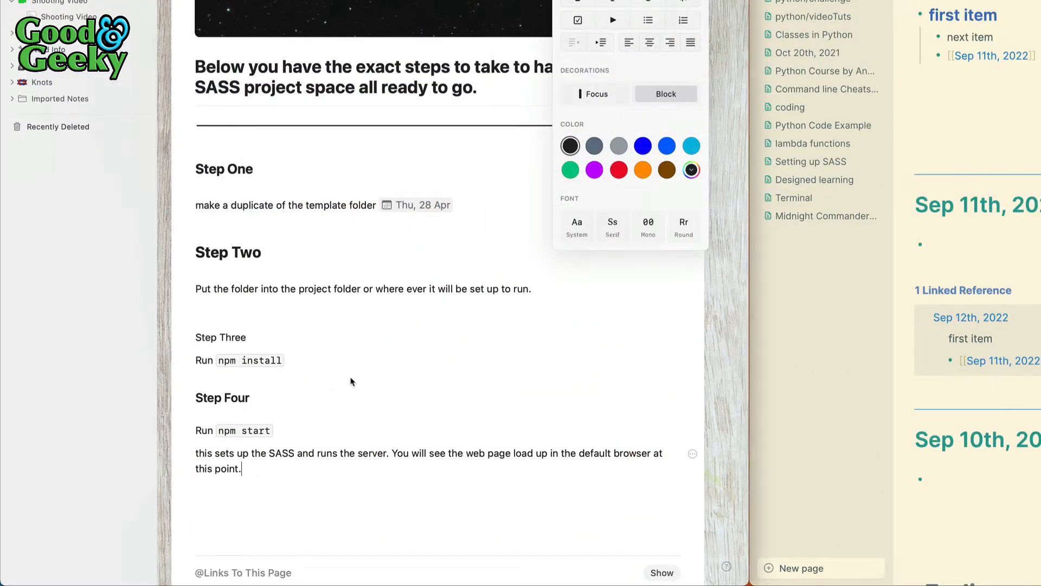
Insert a Yesterday date mention via /ye at the end of the note and dismiss the formatting options
scroll("down", 3)
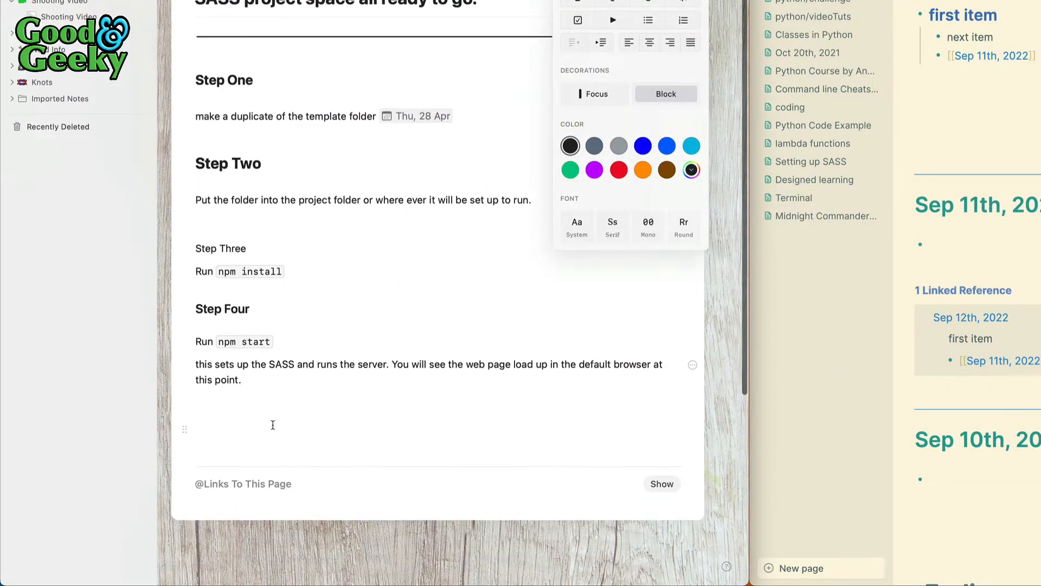
type("/")
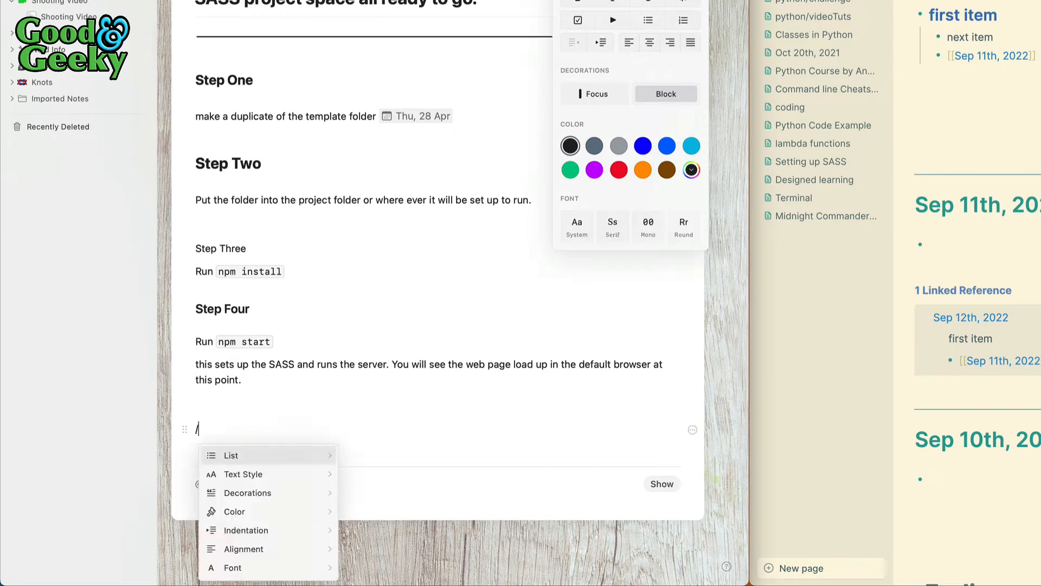
type("toda")
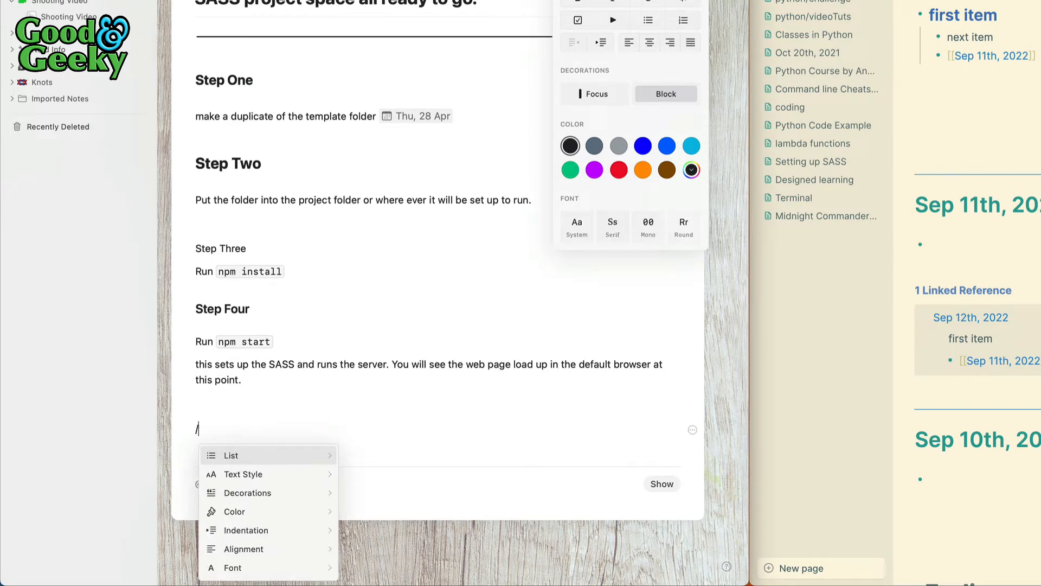
type("ye")
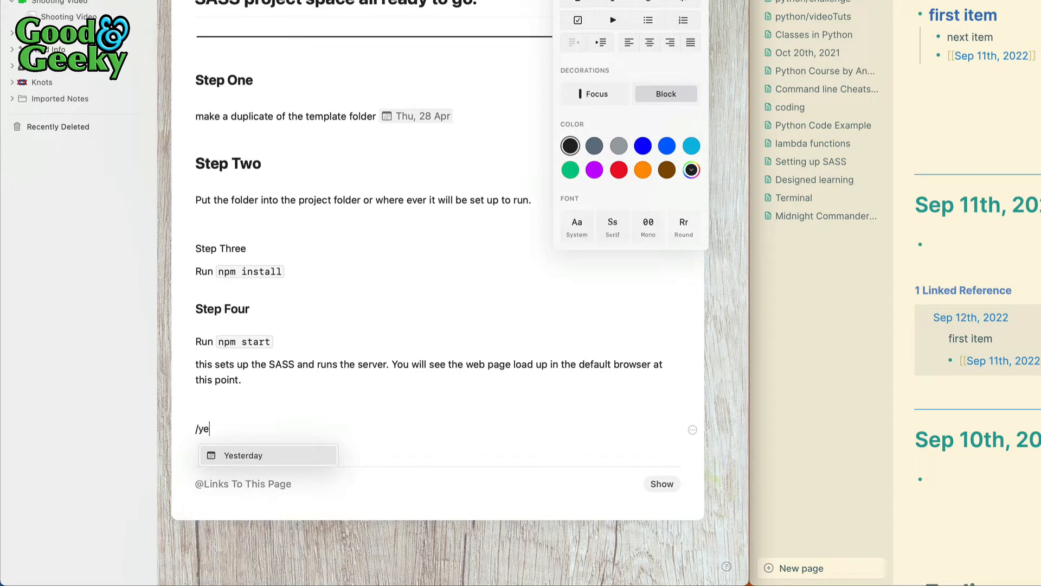
left_click(243, 455)
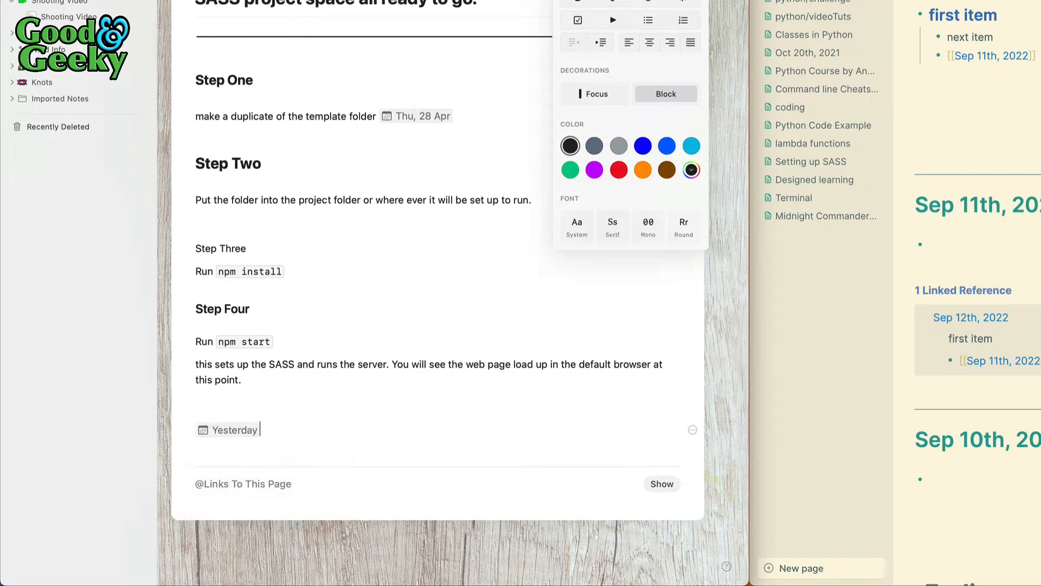
left_click(318, 443)
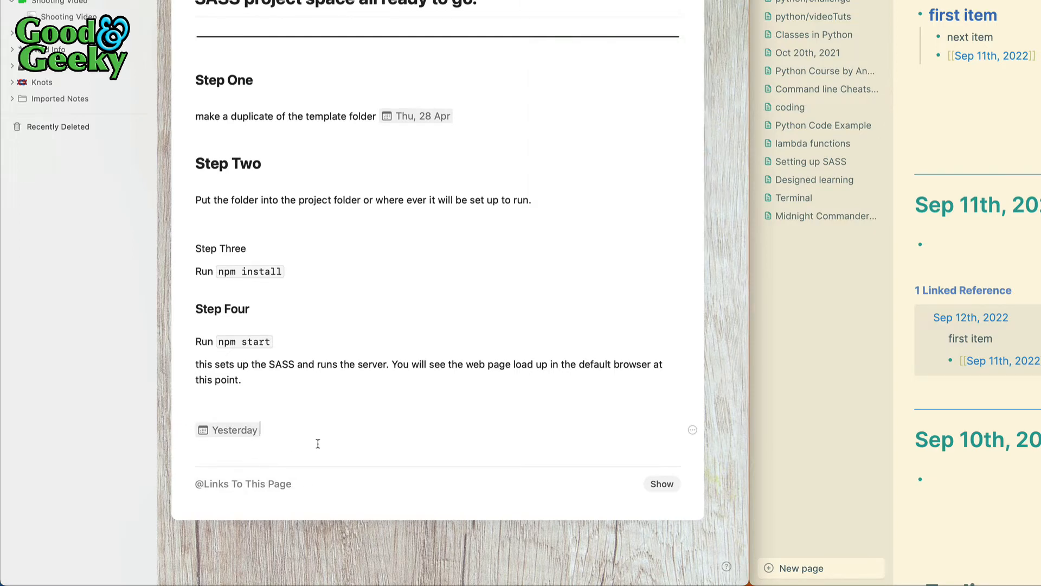
mouse_move(234, 431)
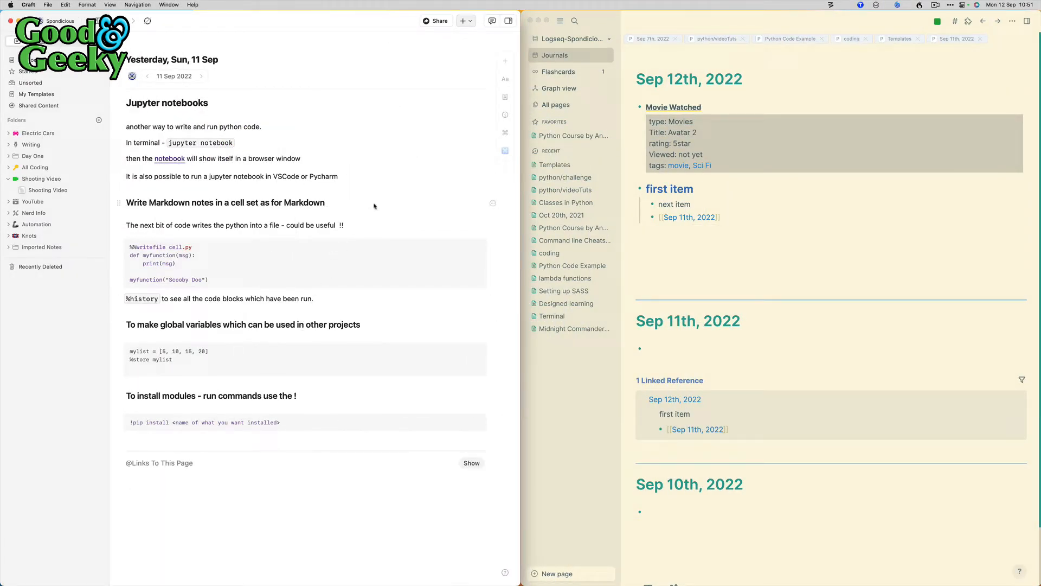
mouse_move(378, 261)
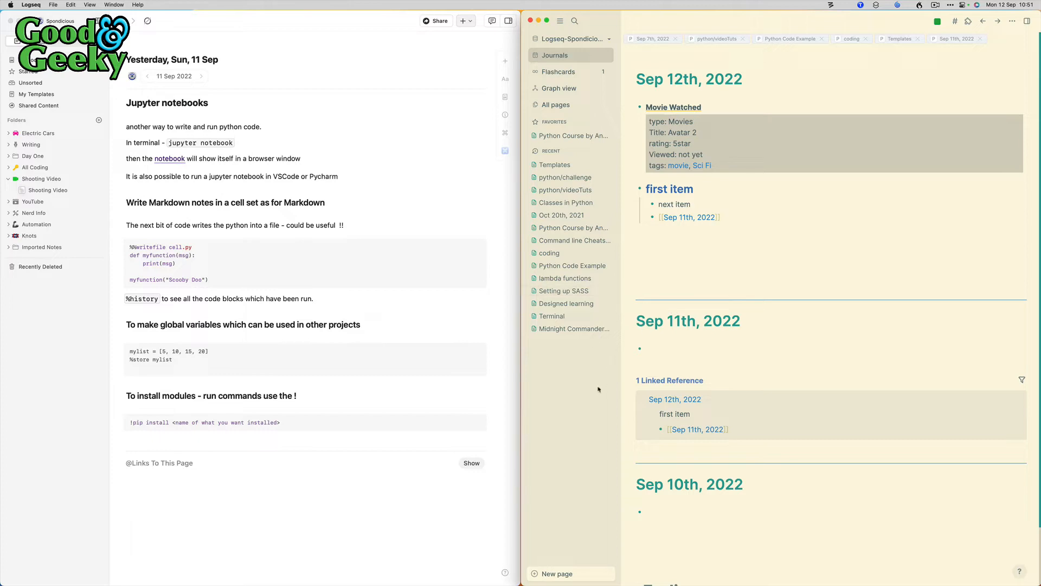
mouse_move(597, 366)
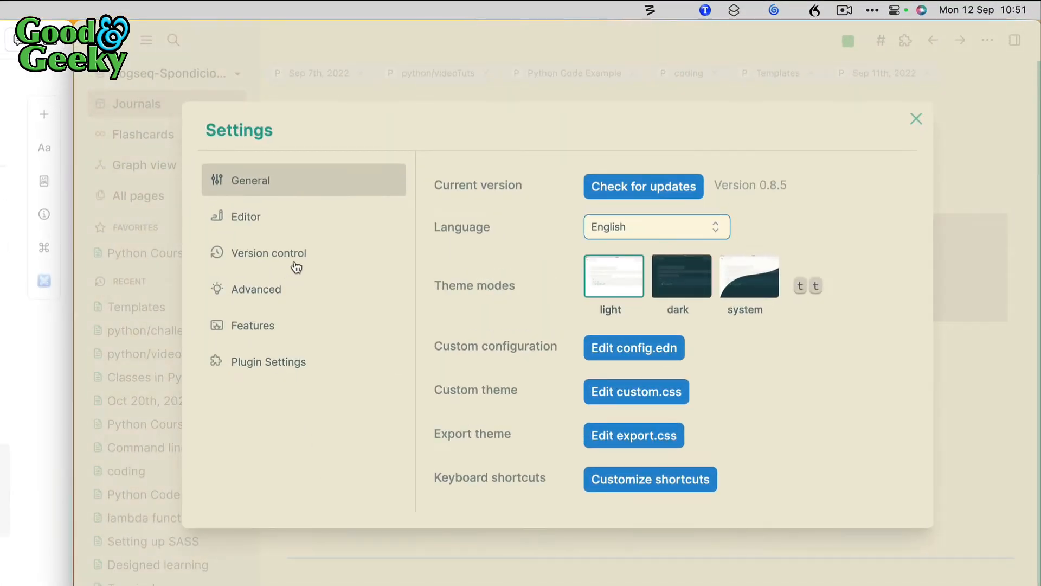
Show the Version control settings with Git auto commit enabled at 599 seconds
left_click(269, 253)
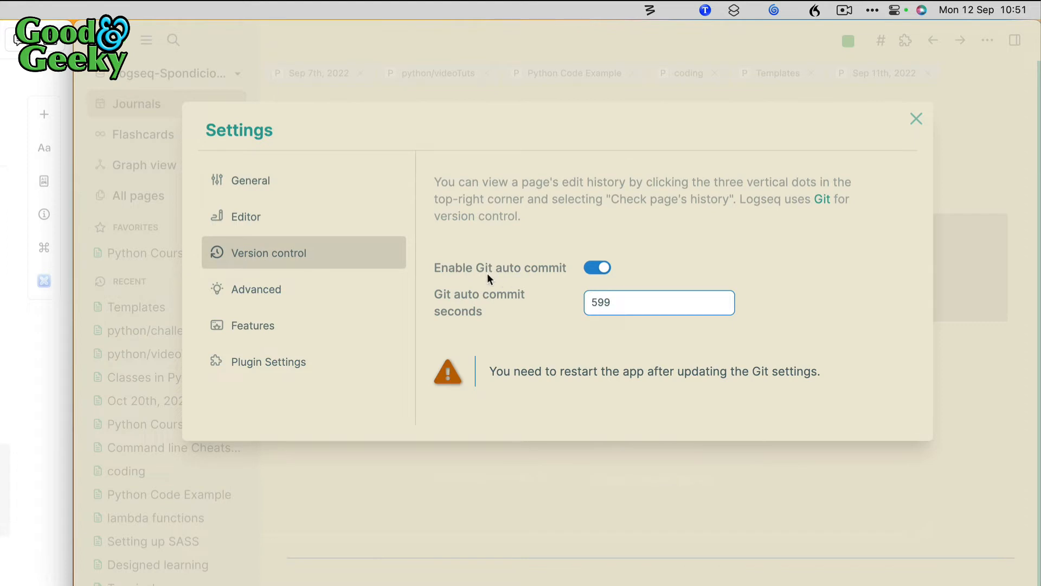
mouse_move(603, 321)
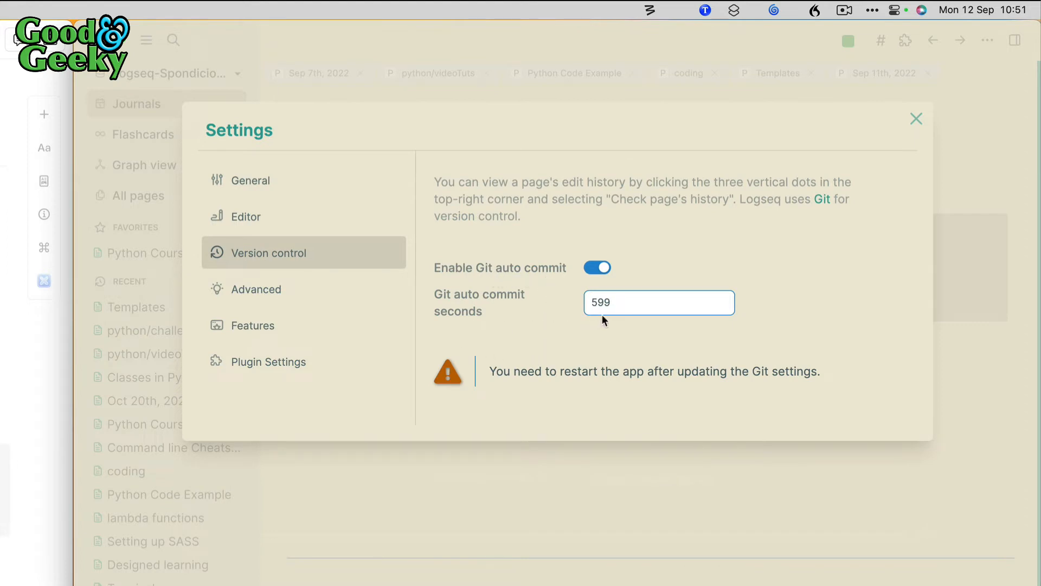
mouse_move(573, 337)
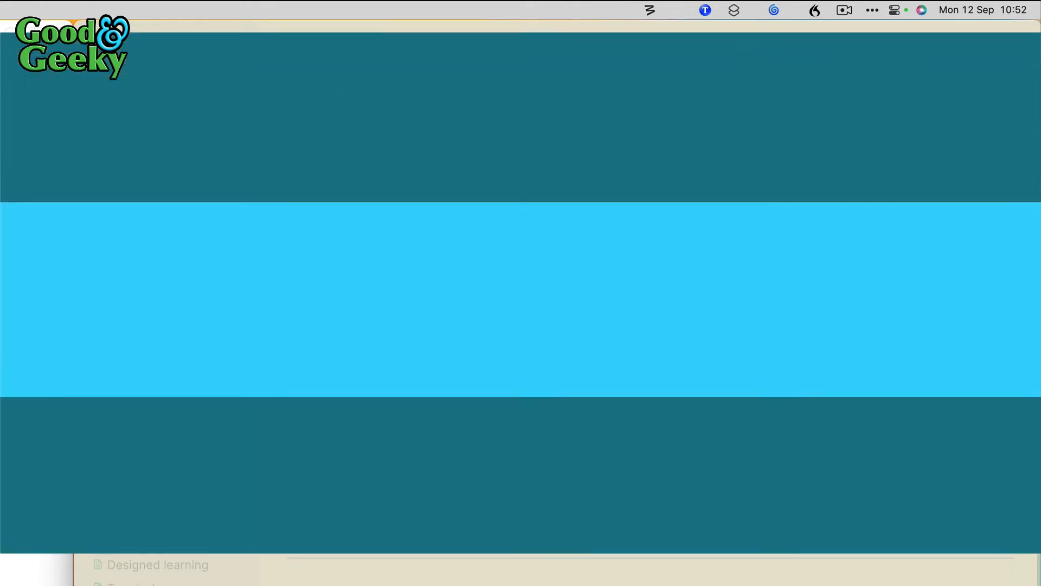
Create a hello World task with /todo, cycle TODO–DOING–TODO, then tick it done
type("/to")
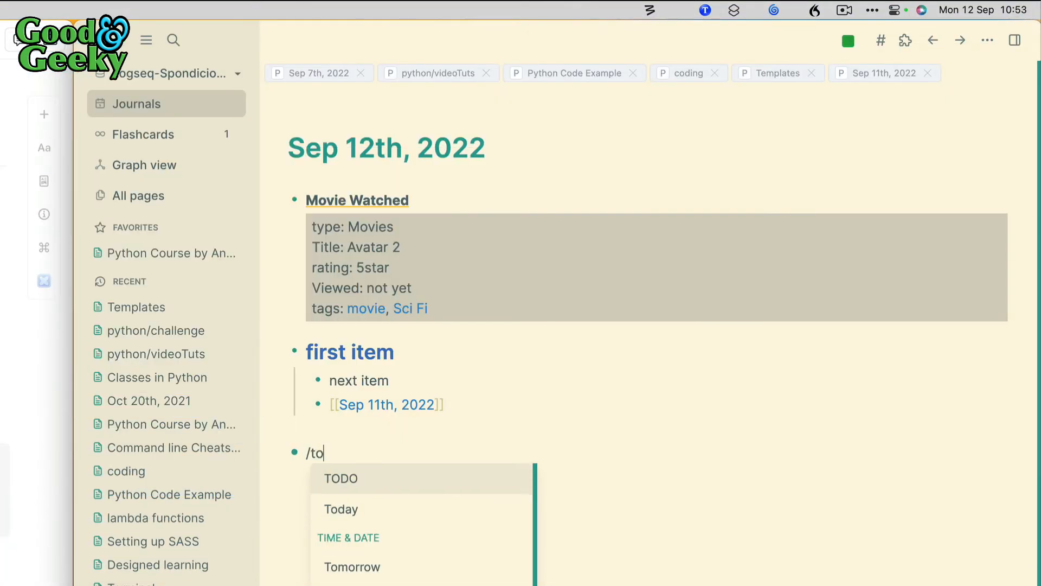
type("do")
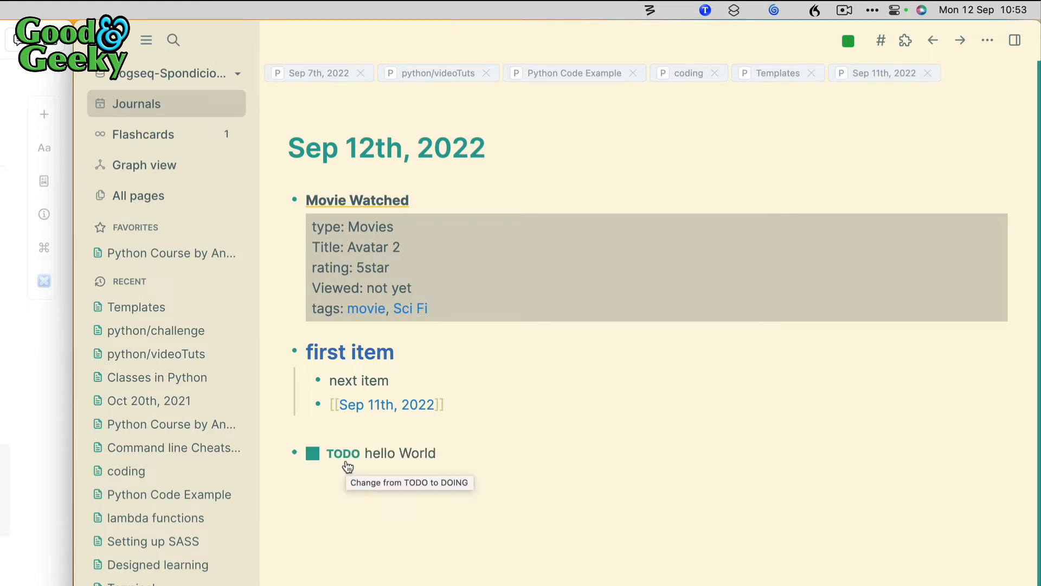
left_click(311, 453)
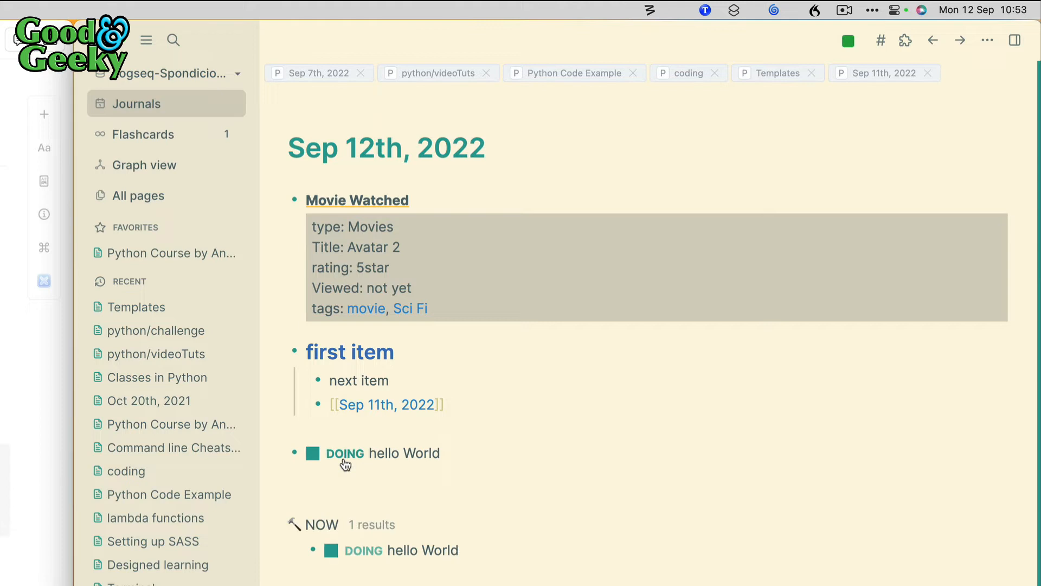
left_click(345, 454)
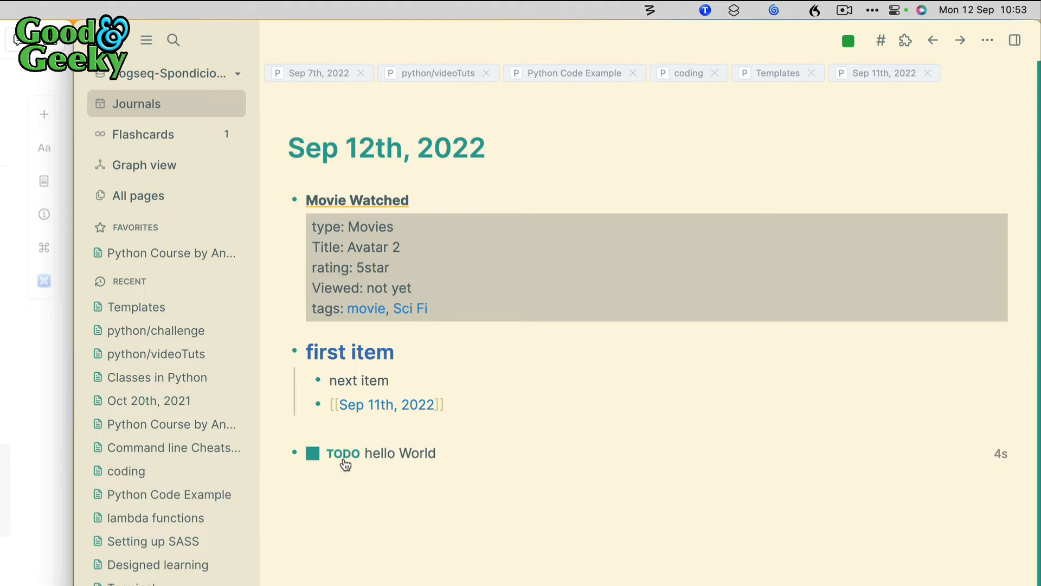
left_click(312, 453)
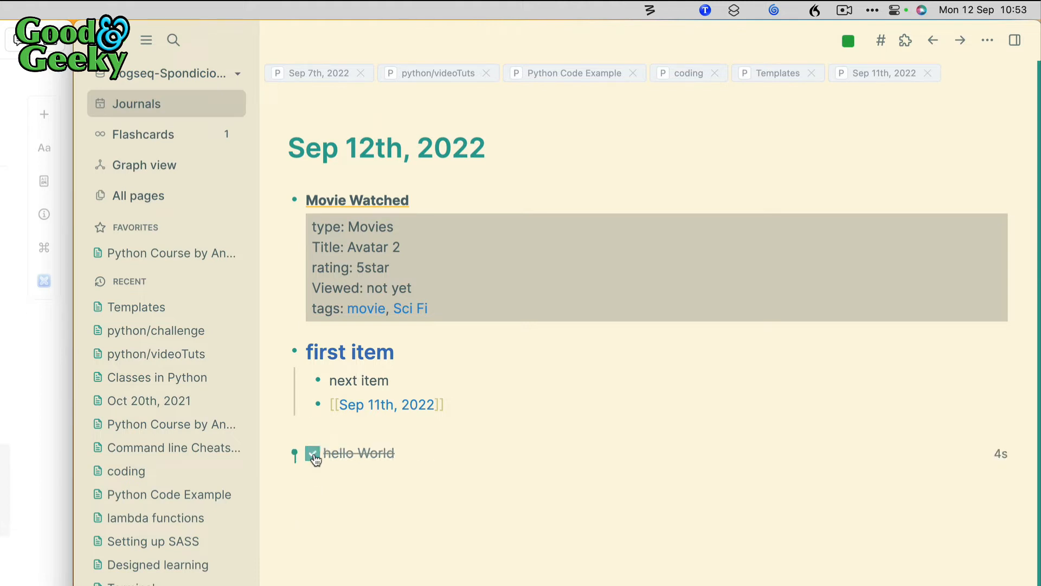
left_click(312, 453)
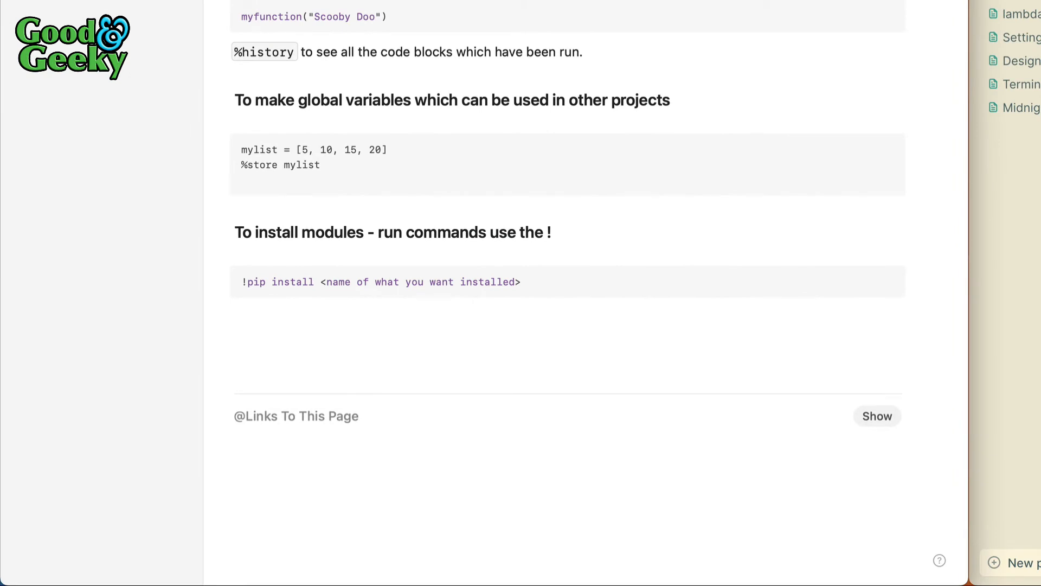
Add an unchecked Hello World to-do at the end of the Jupyter note, then return to Logseq
type("/")
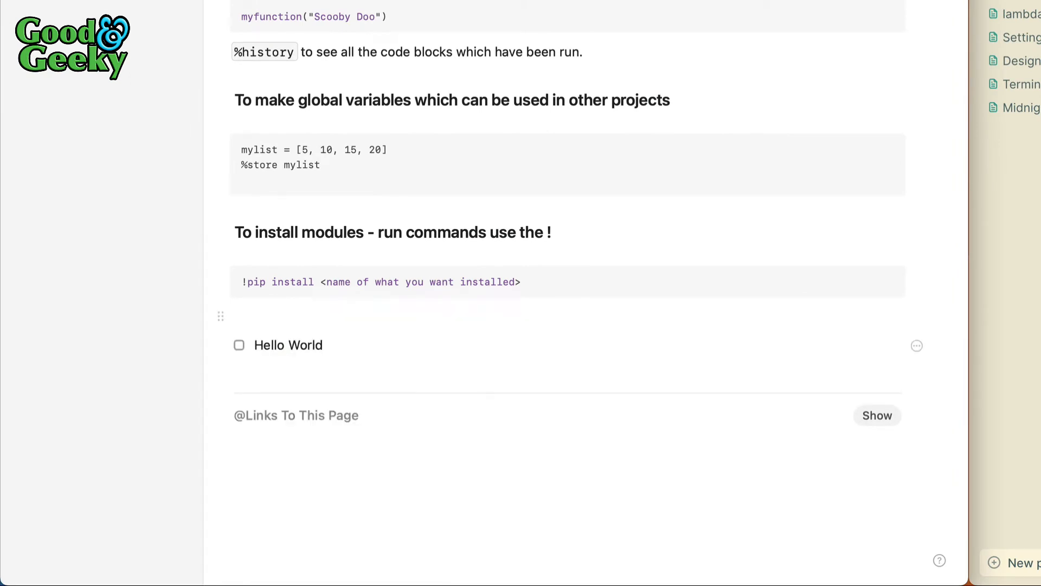
key("Enter")
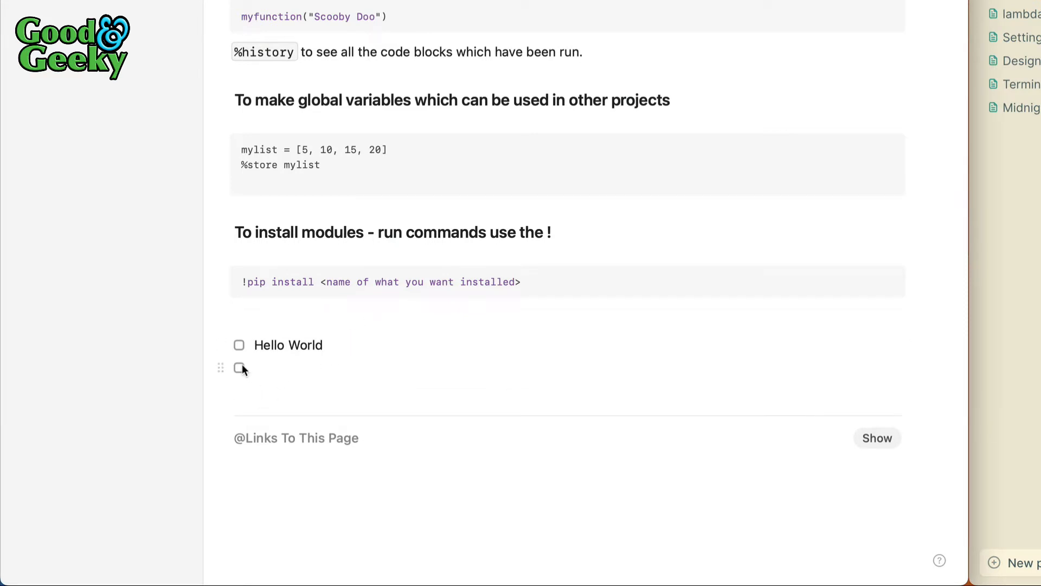
left_click(238, 345)
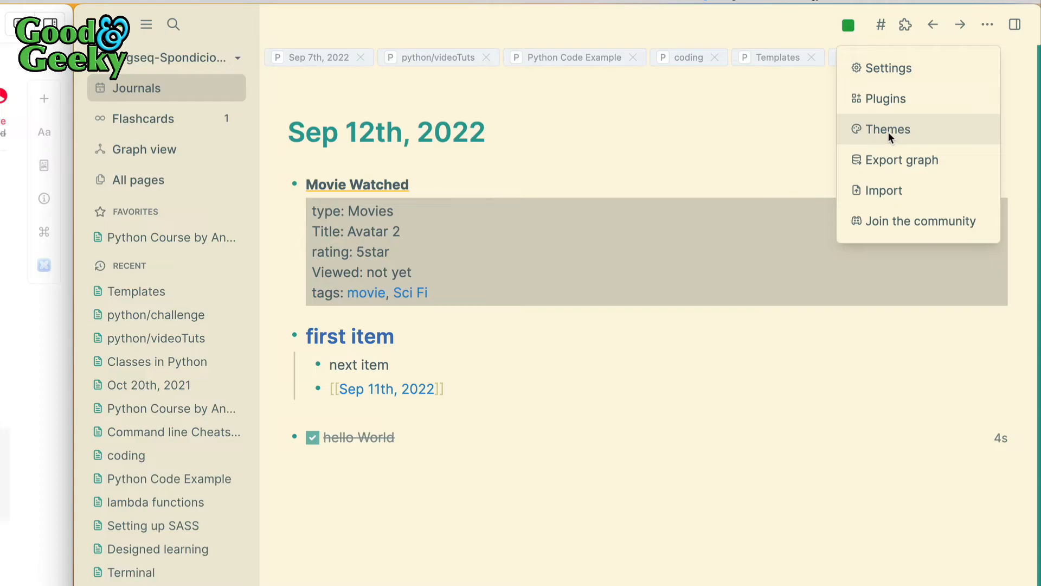
Browse the installed plugins list and close it to return to the Sep 12th journal
left_click(386, 389)
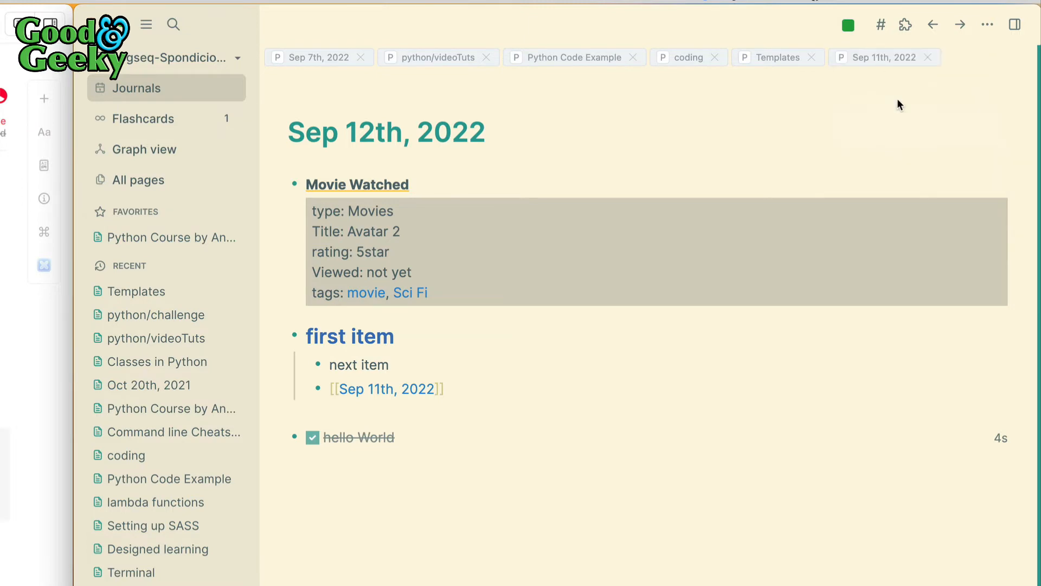
left_click(906, 24)
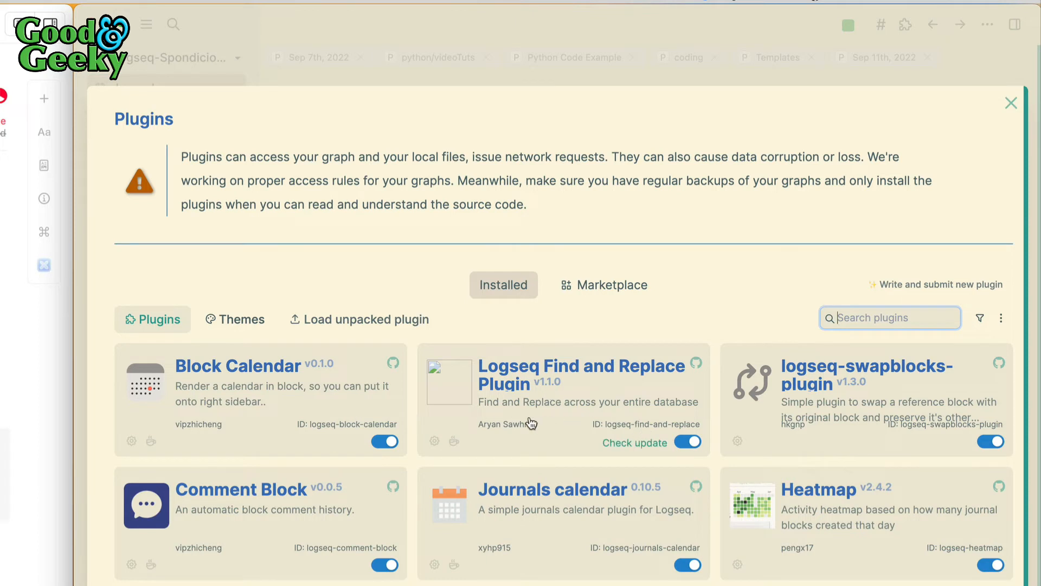
scroll("down", 3)
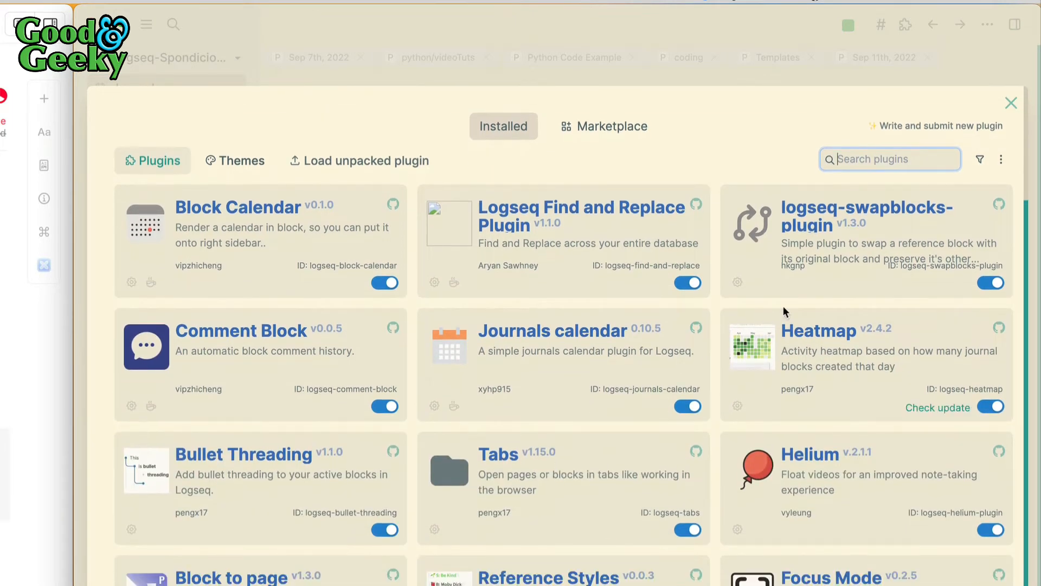
mouse_move(788, 369)
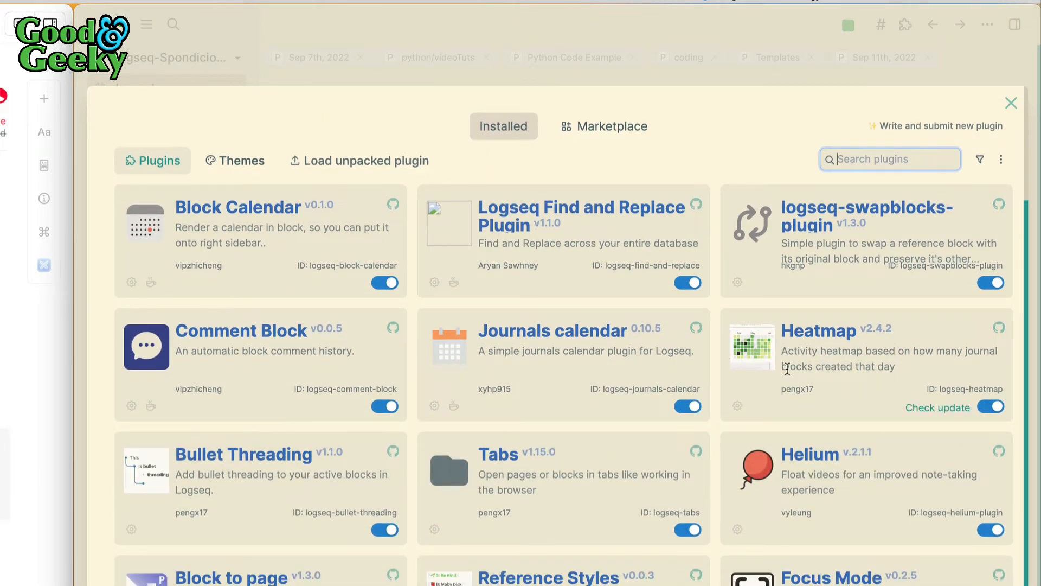
mouse_move(818, 346)
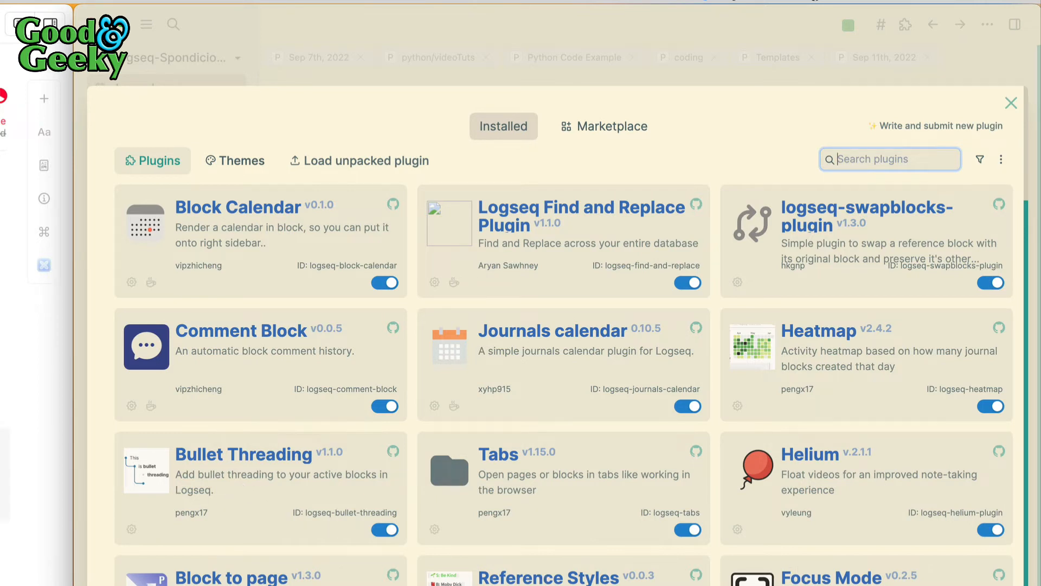
scroll("down", 3)
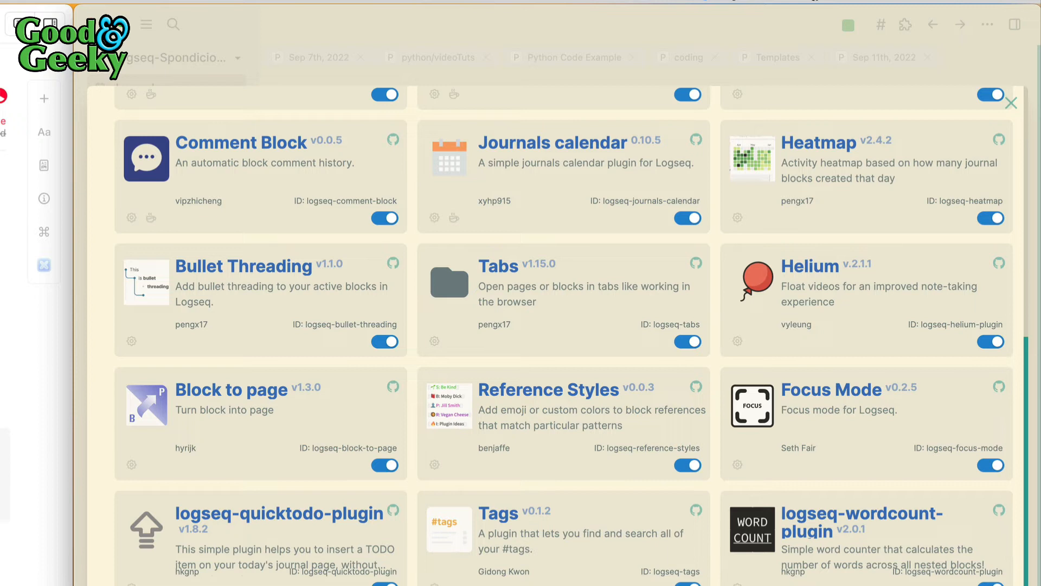
mouse_move(948, 516)
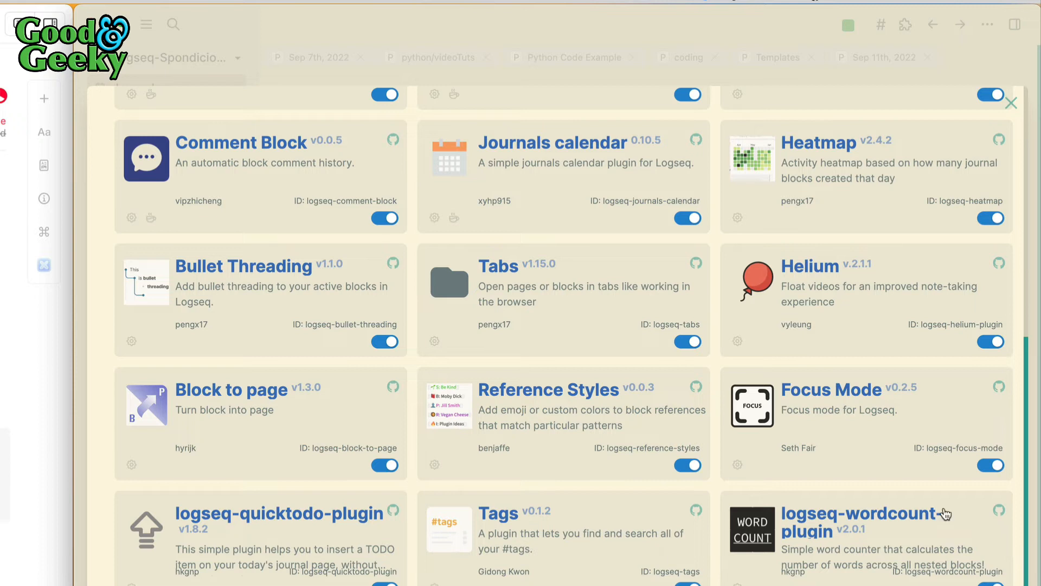
mouse_move(1040, 89)
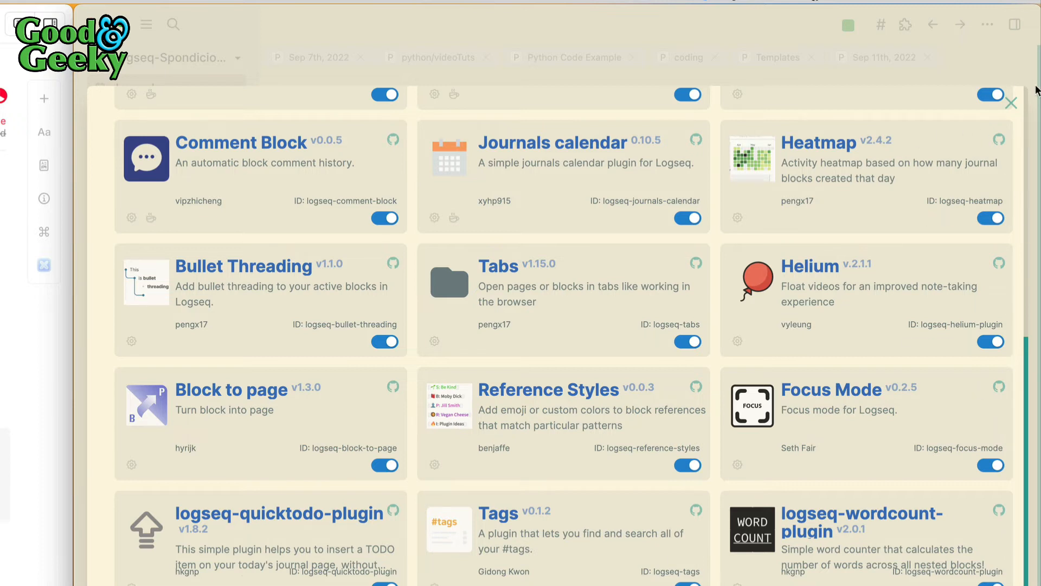
left_click(993, 102)
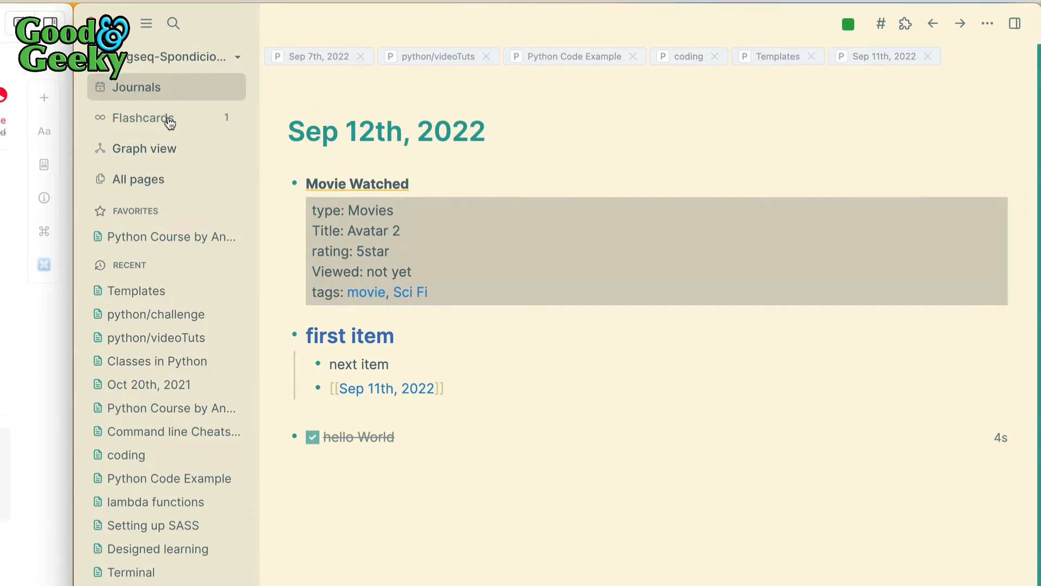
Start the due-flashcard review and reveal the answer to the Raycast quick-note card
left_click(143, 119)
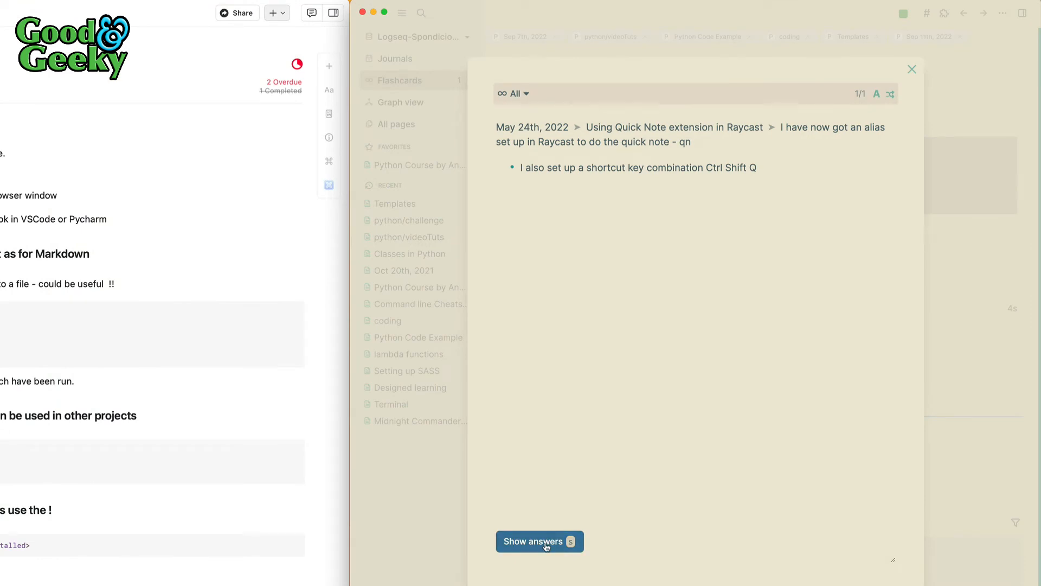
left_click(541, 541)
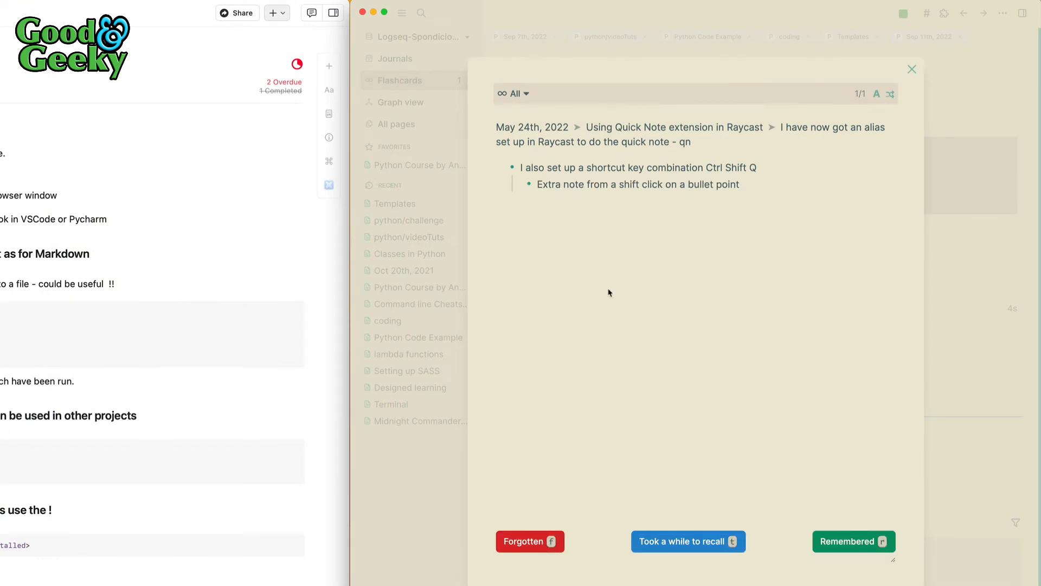
mouse_move(701, 198)
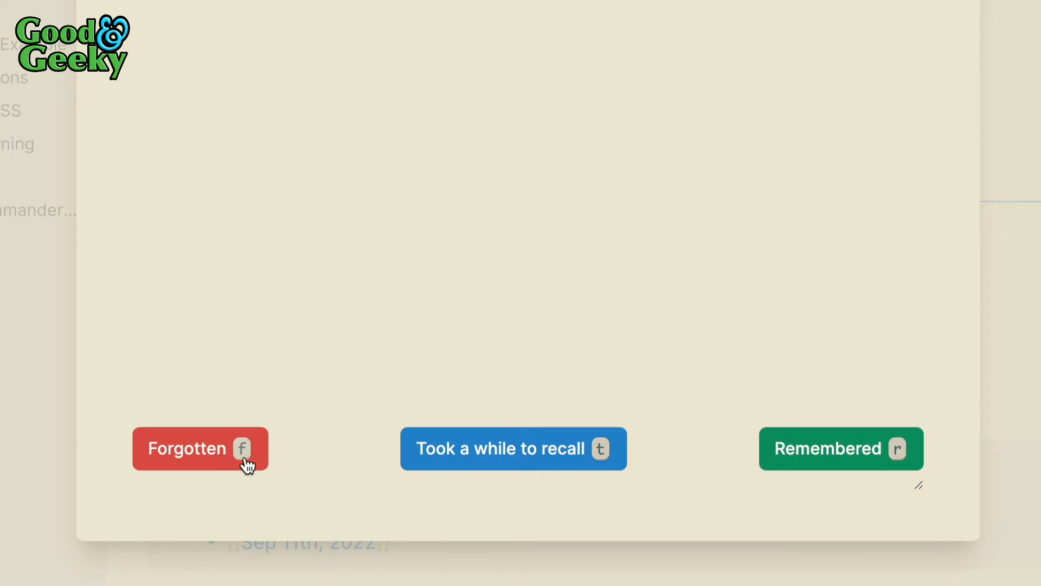
mouse_move(613, 482)
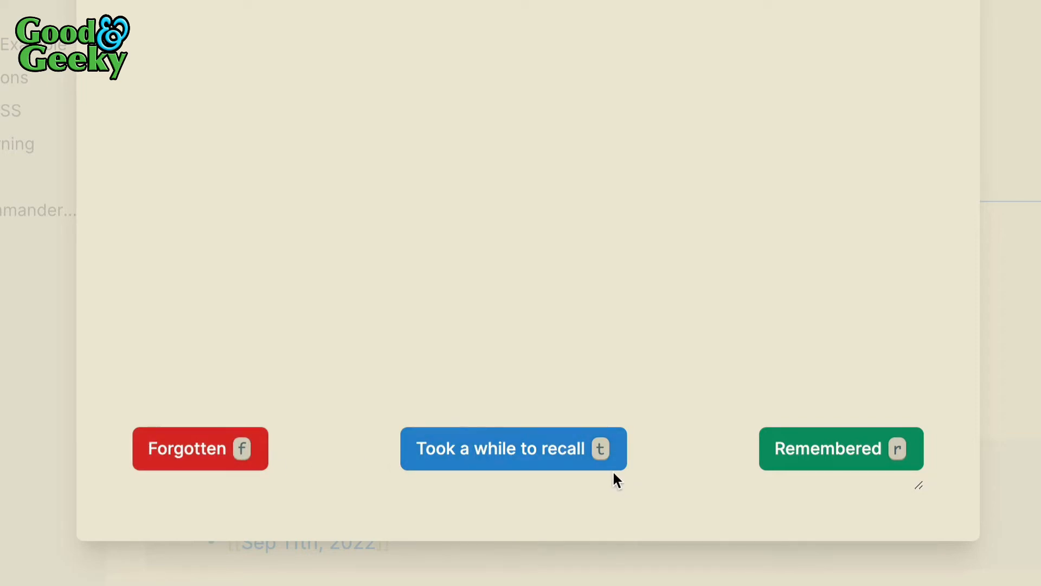
mouse_move(608, 473)
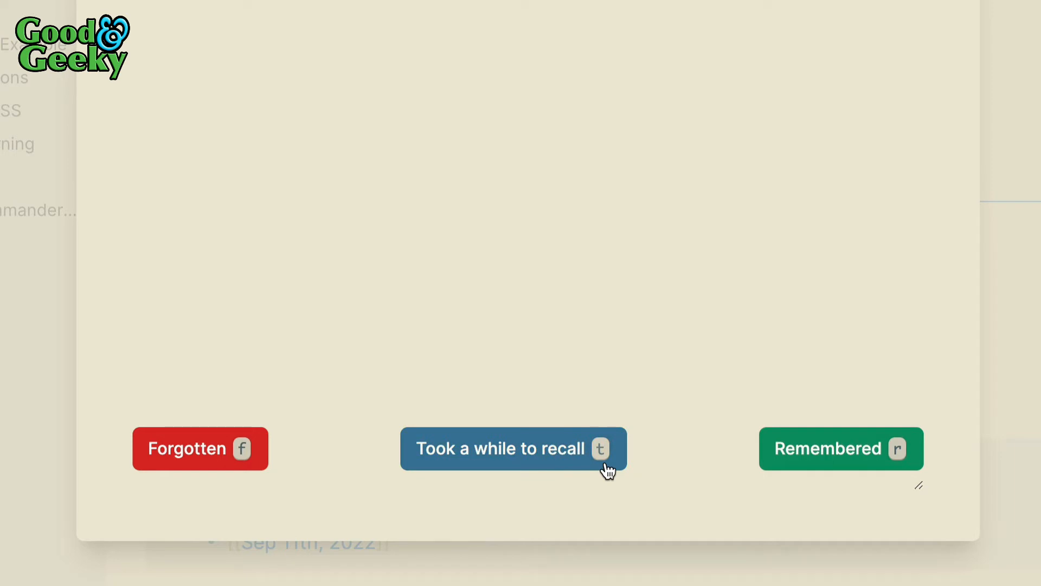
mouse_move(873, 494)
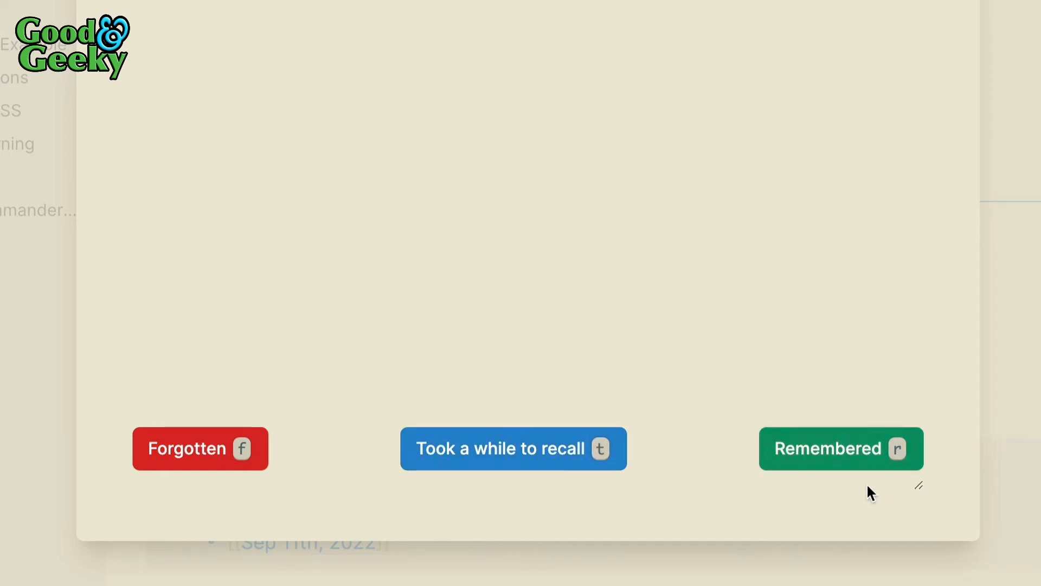
mouse_move(553, 507)
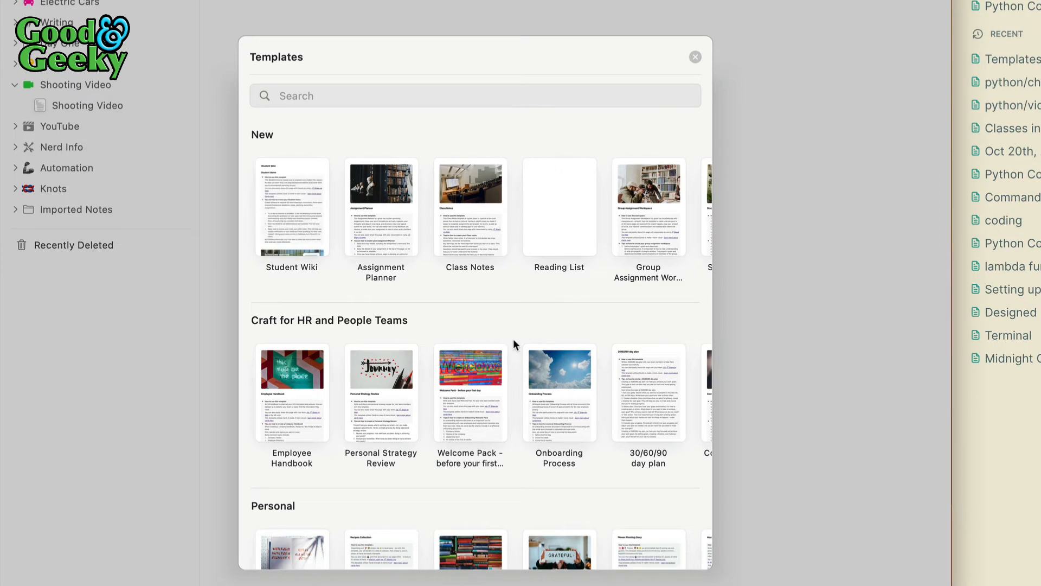
Scroll through the Personal, Teams, Meetings and Students template categories in the gallery
scroll("down", 3)
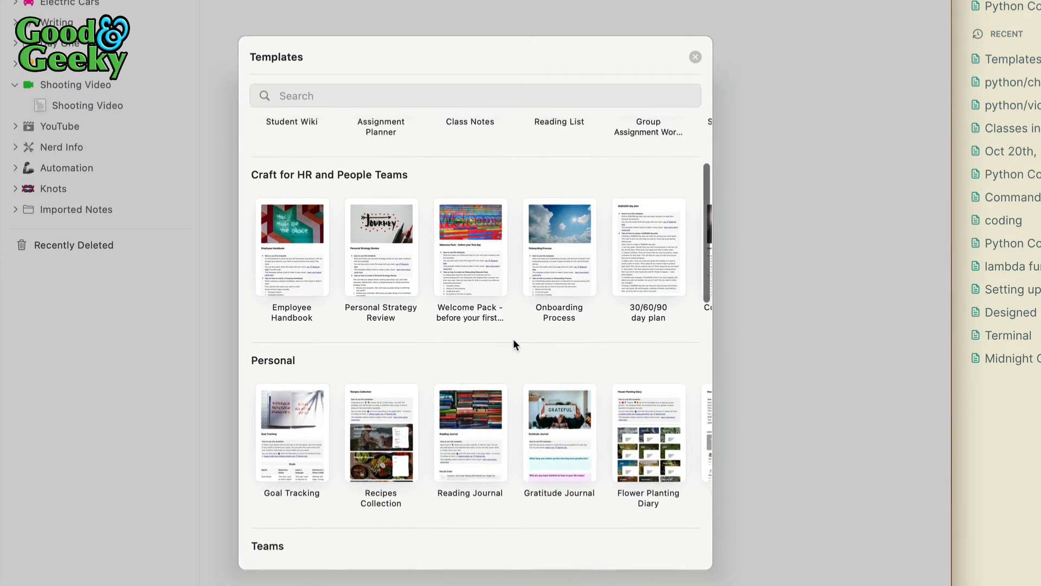
mouse_move(384, 252)
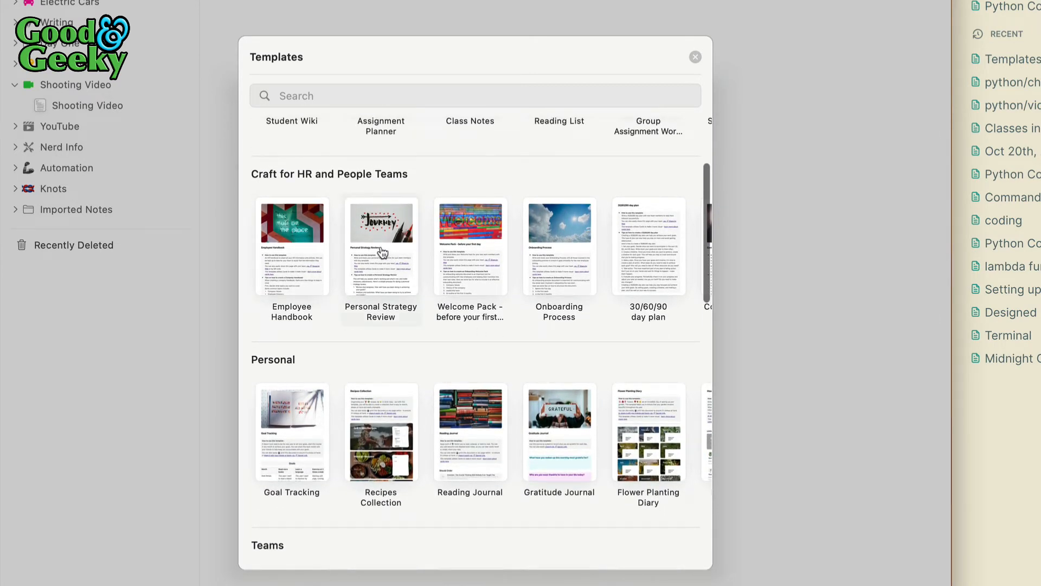
scroll("down", 3)
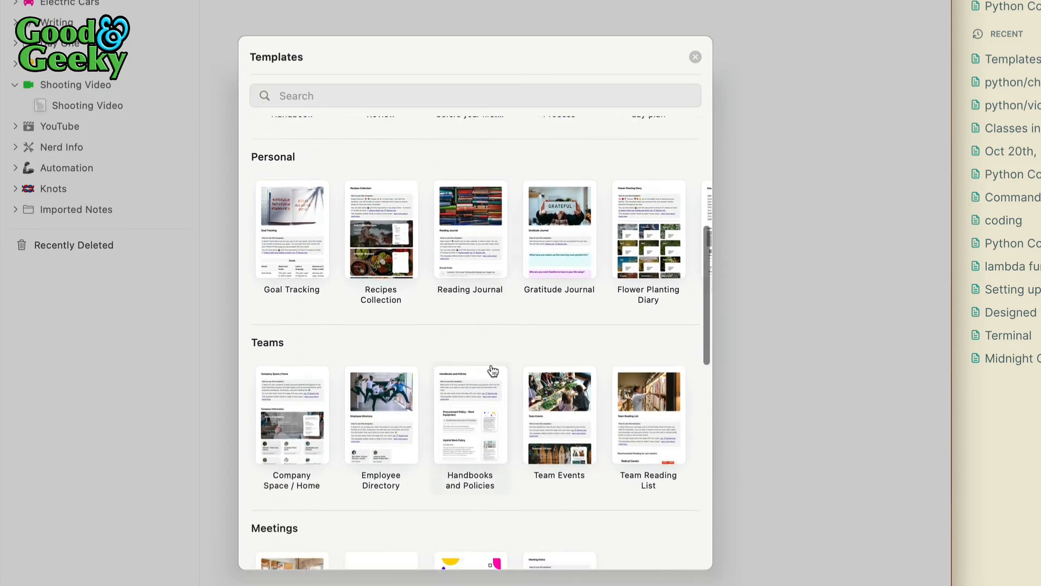
scroll("down", 3)
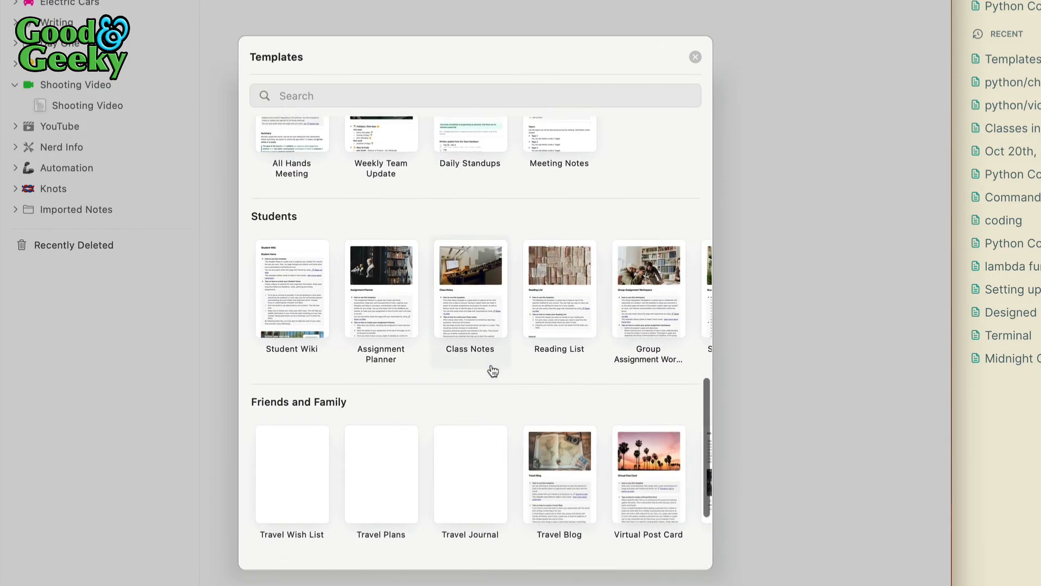
scroll("down", 3)
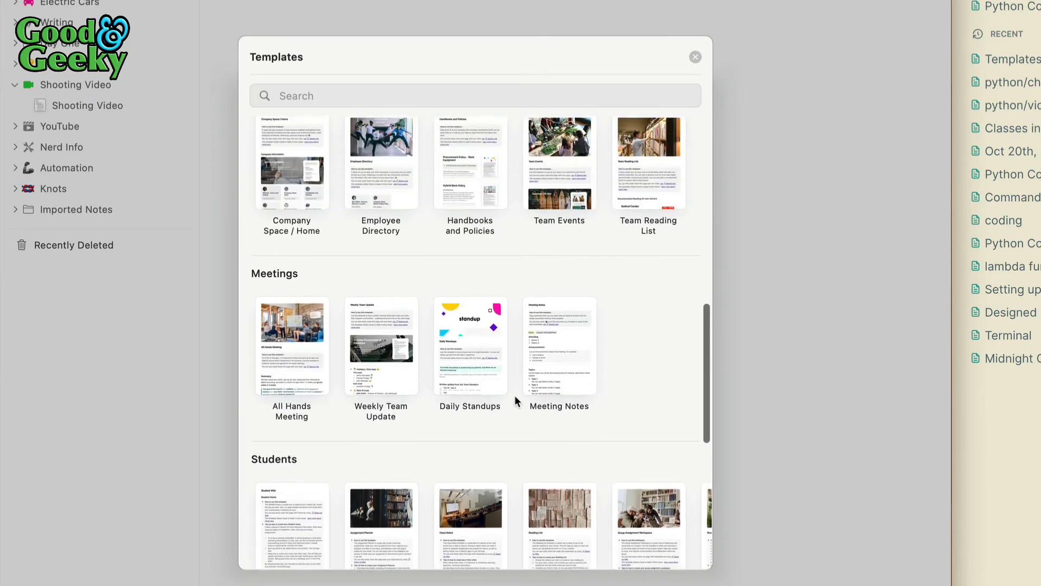
scroll("down", 3)
type("/")
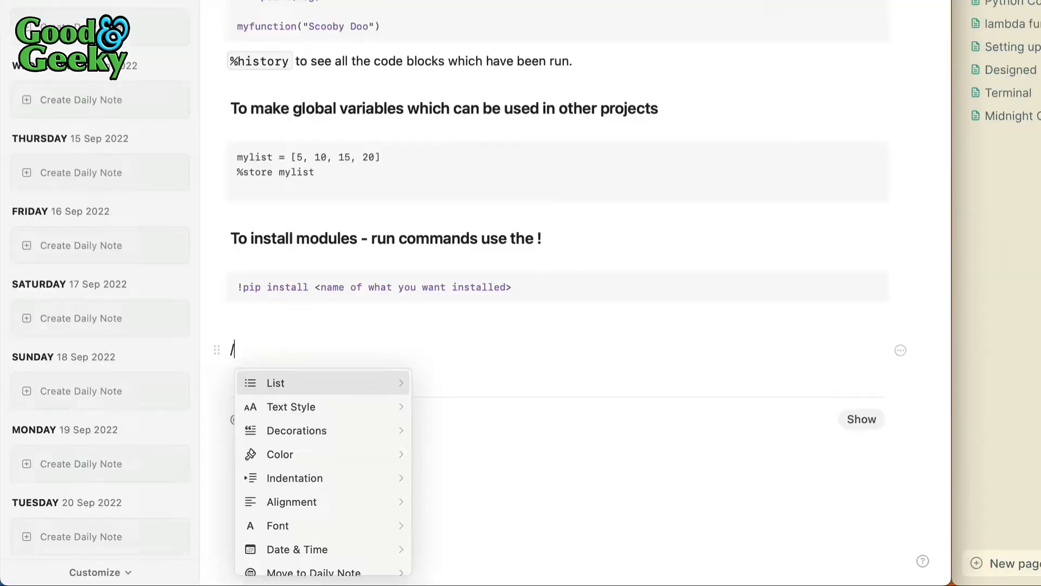
Insert the movie template (Title, Year, Actors, Review, Where) via /tem and bring up its styling options
type("tem")
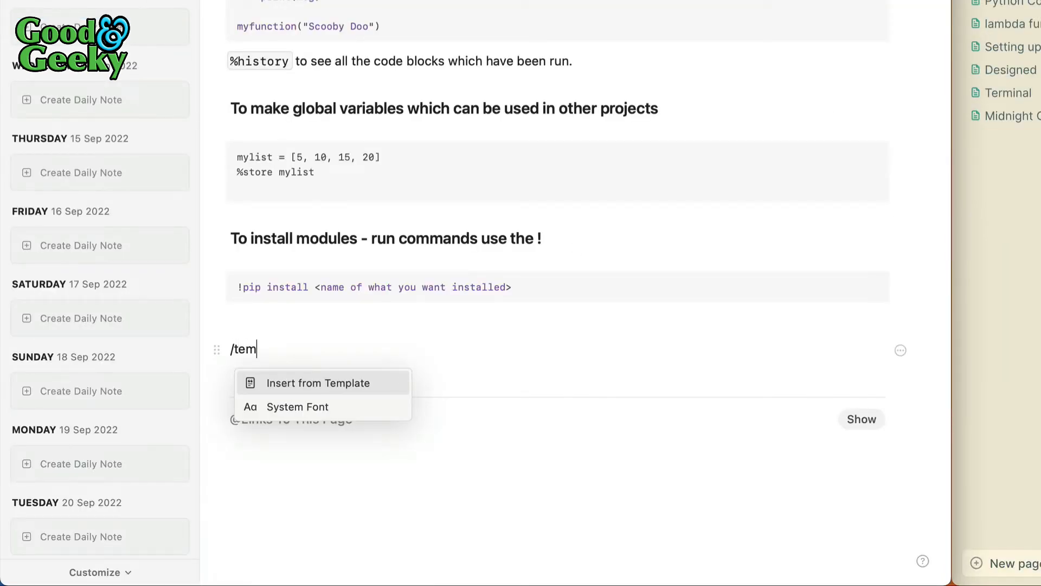
left_click(316, 383)
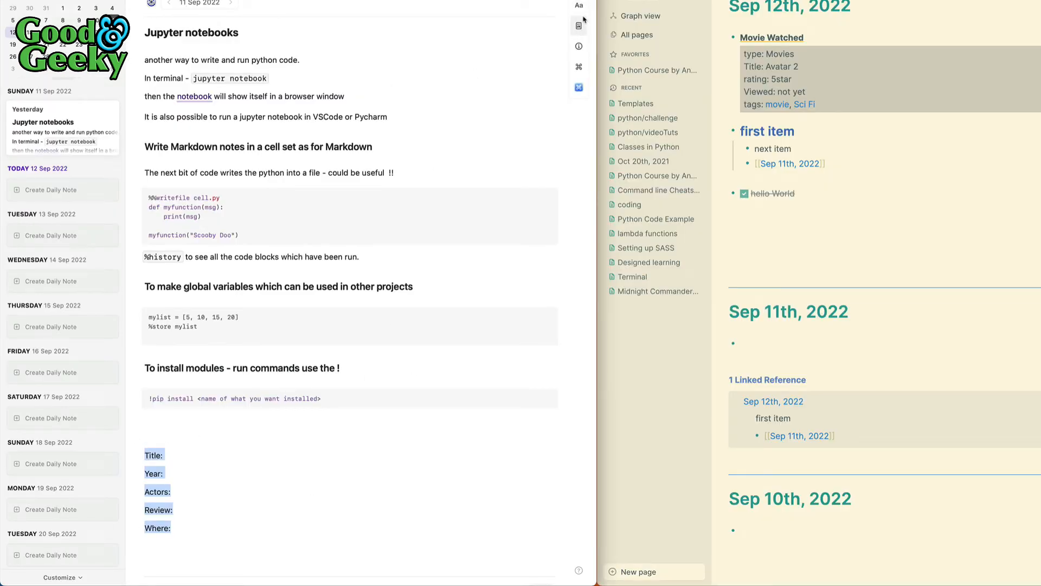
left_click(578, 5)
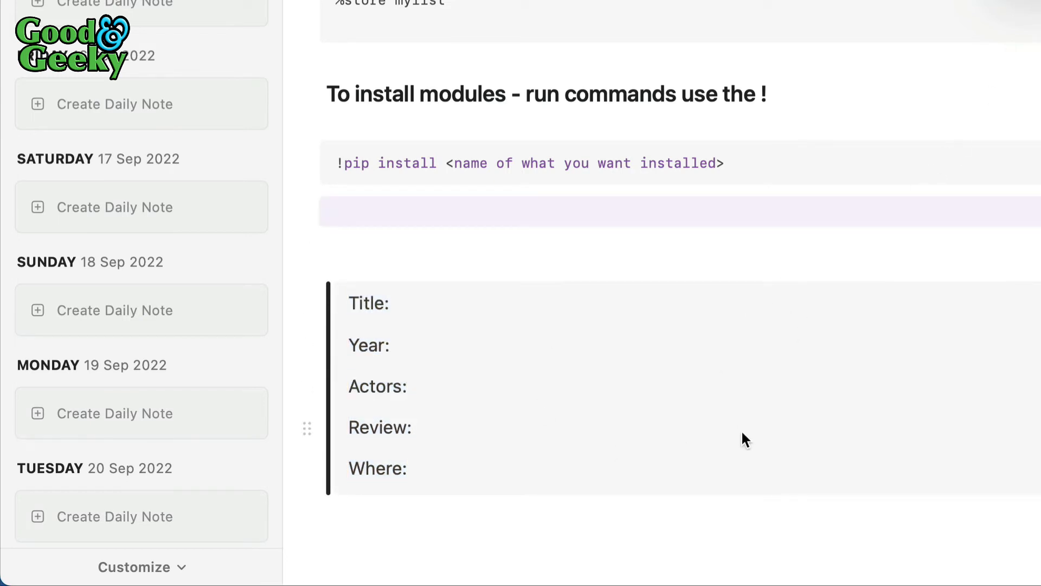
mouse_move(647, 347)
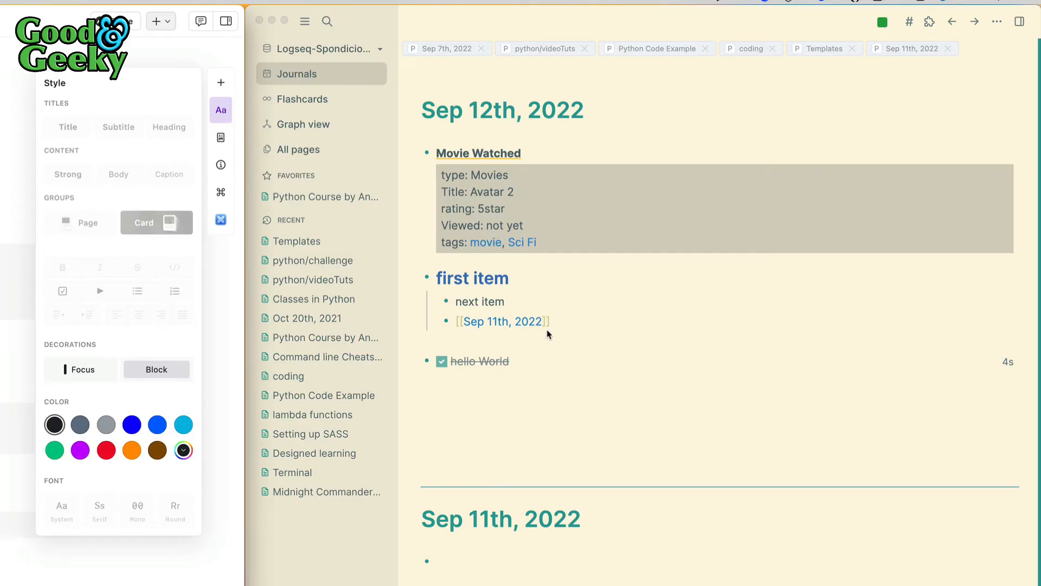
mouse_move(449, 306)
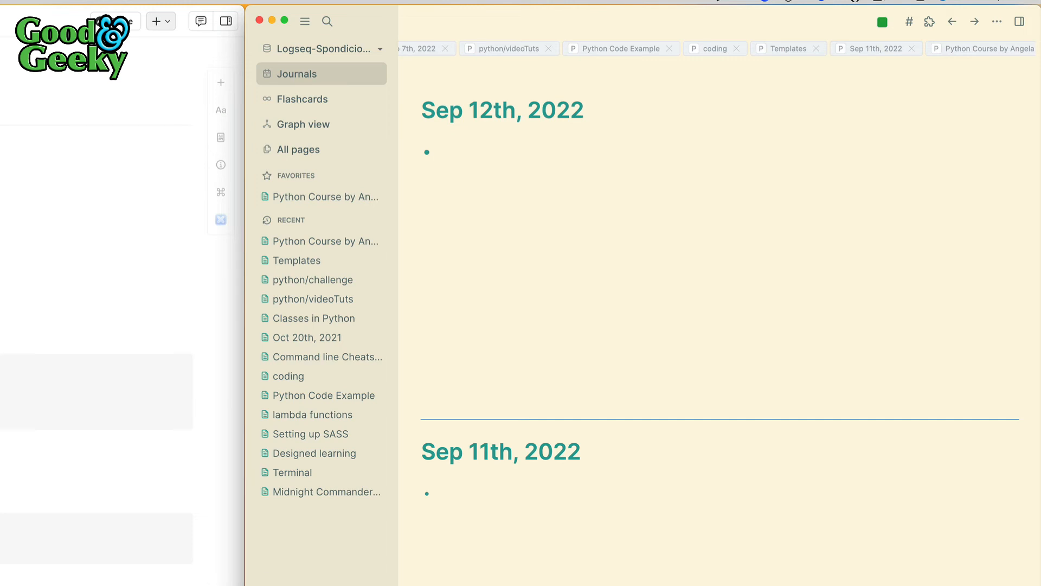
mouse_move(451, 347)
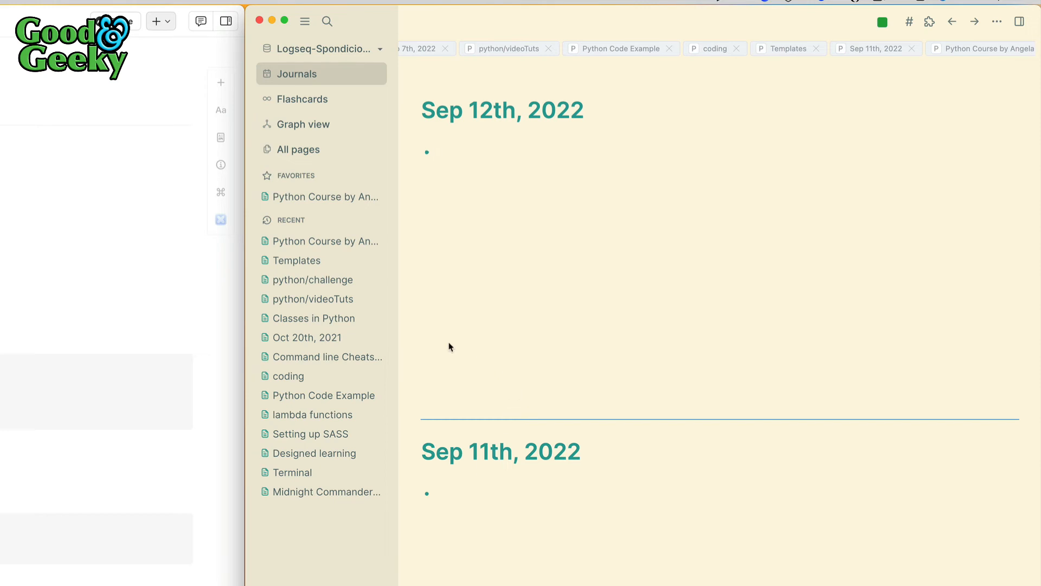
mouse_move(482, 273)
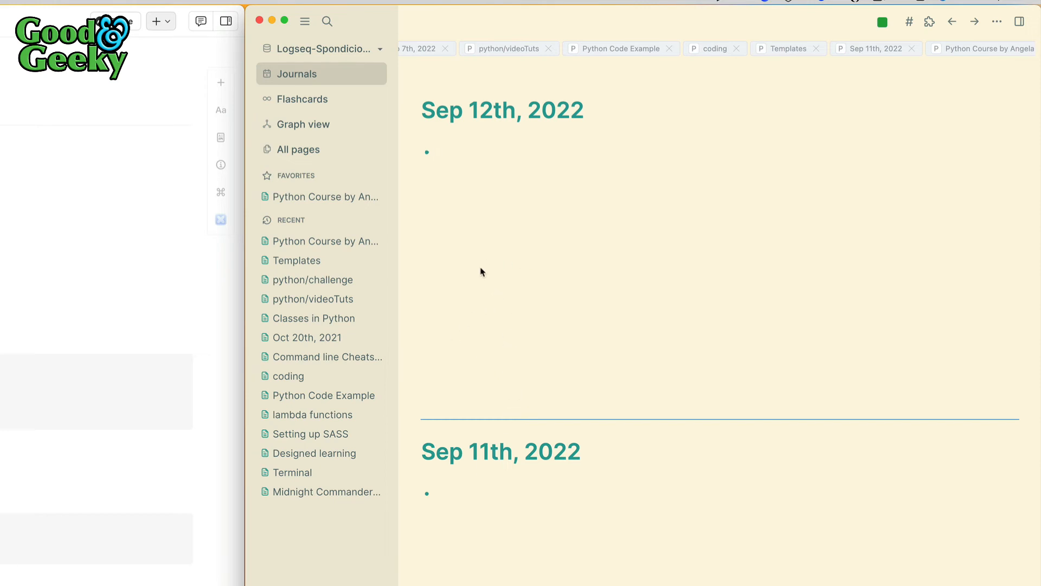
mouse_move(486, 318)
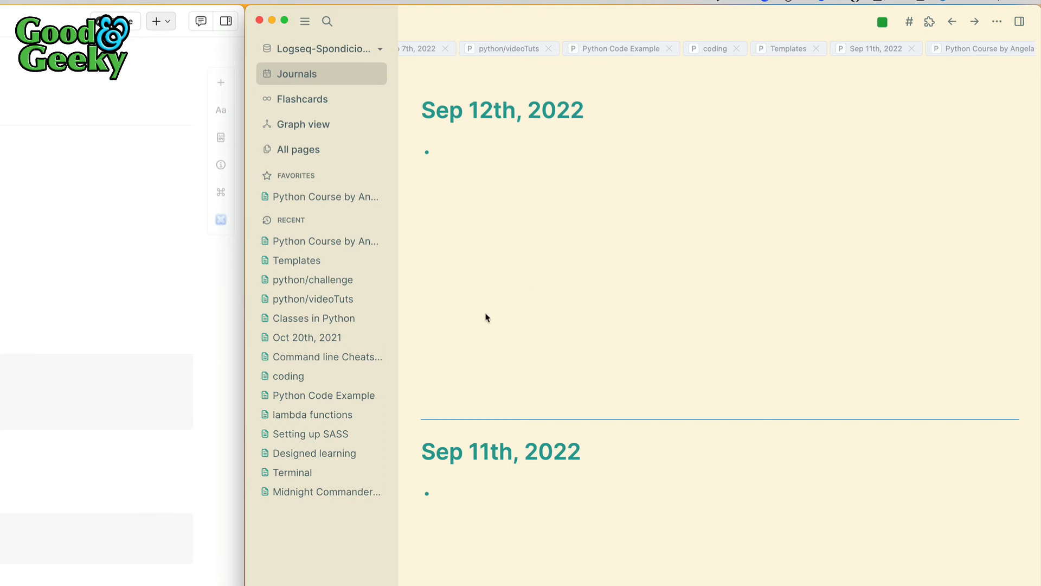